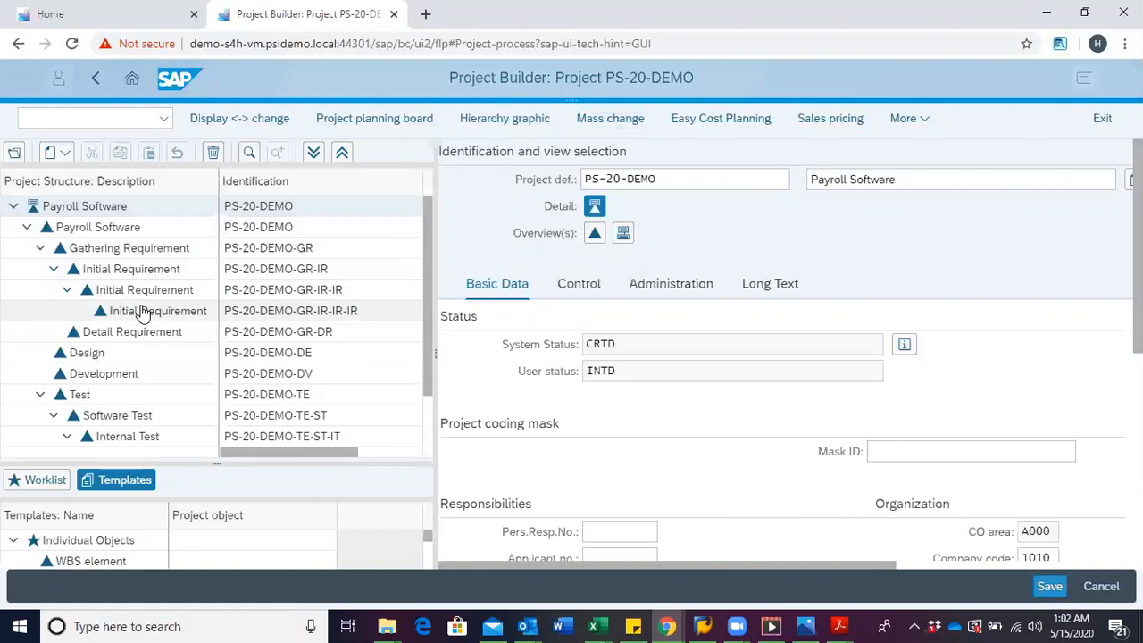
Select the Initial Requirement WBS element PS-20-DEMO-GR-IR-IR-IR and bring up its context menu.
{"action": "left_click", "coordinate": [156, 309]}
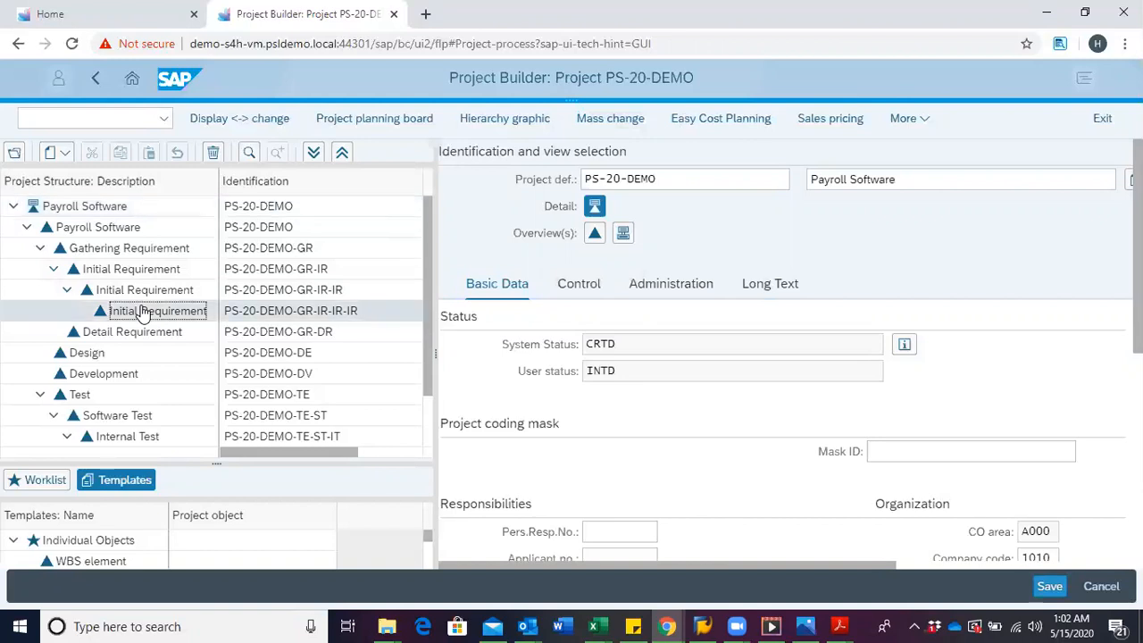
{"action": "right_click", "coordinate": [159, 310]}
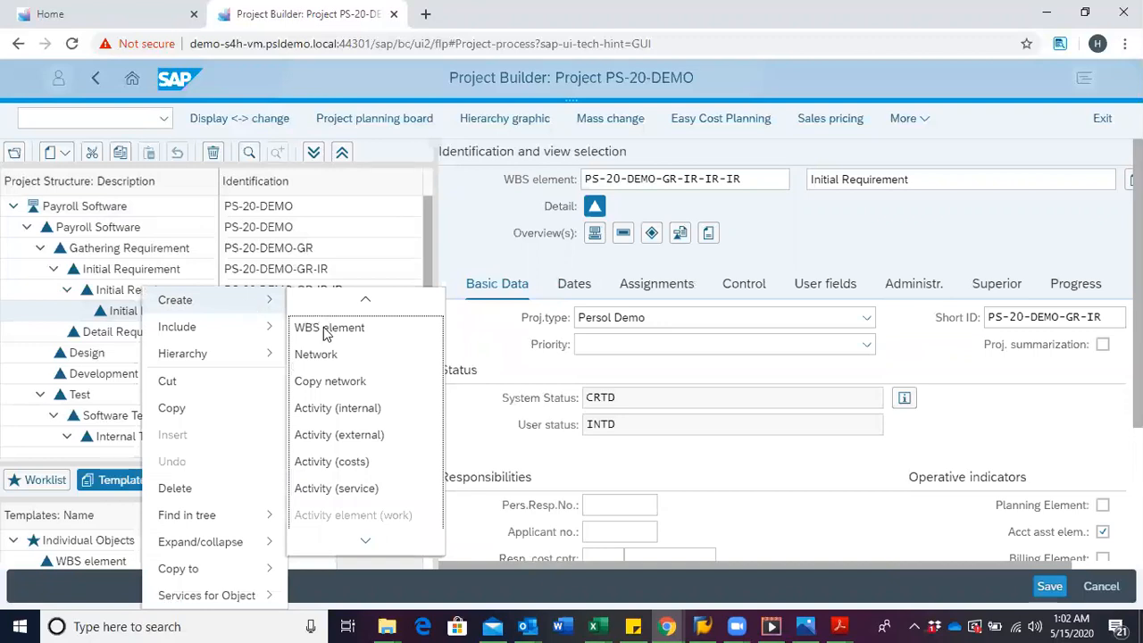
{"action": "mouse_move", "coordinate": [316, 354]}
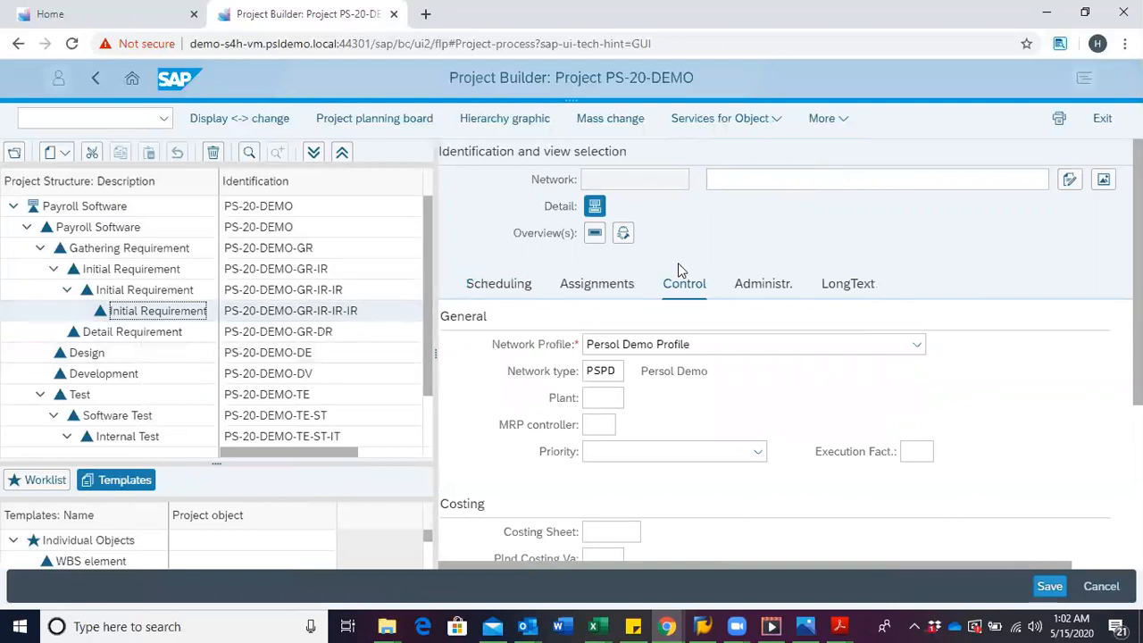
{"action": "mouse_move", "coordinate": [778, 241]}
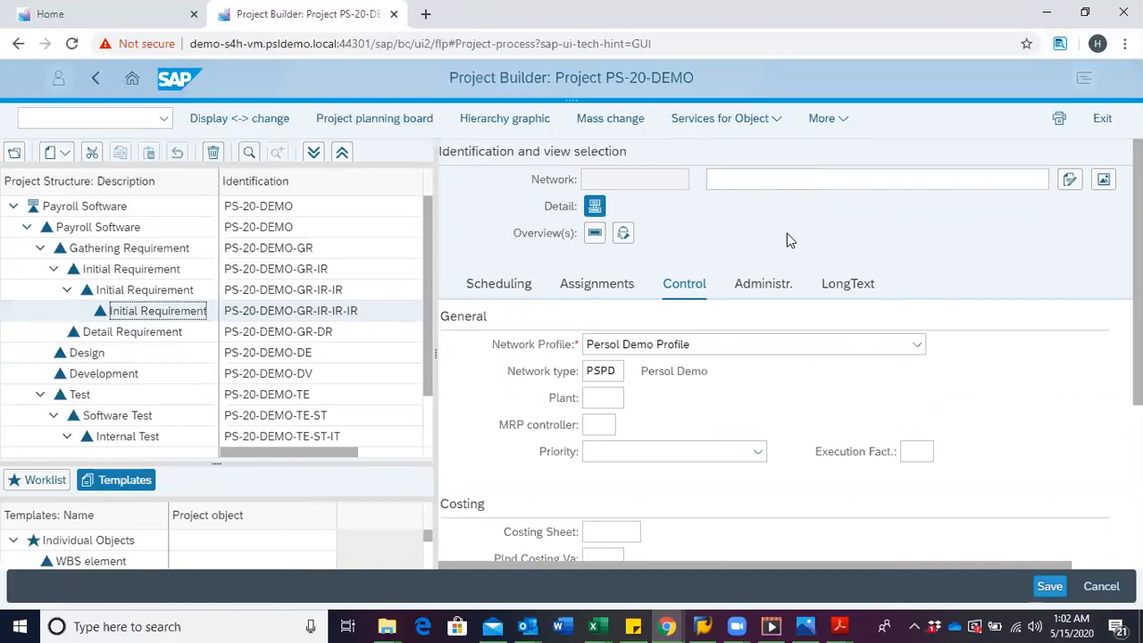
Enter 'Initial Requirement' as the description of the new Persol Demo Profile network.
{"action": "left_click", "coordinate": [874, 180]}
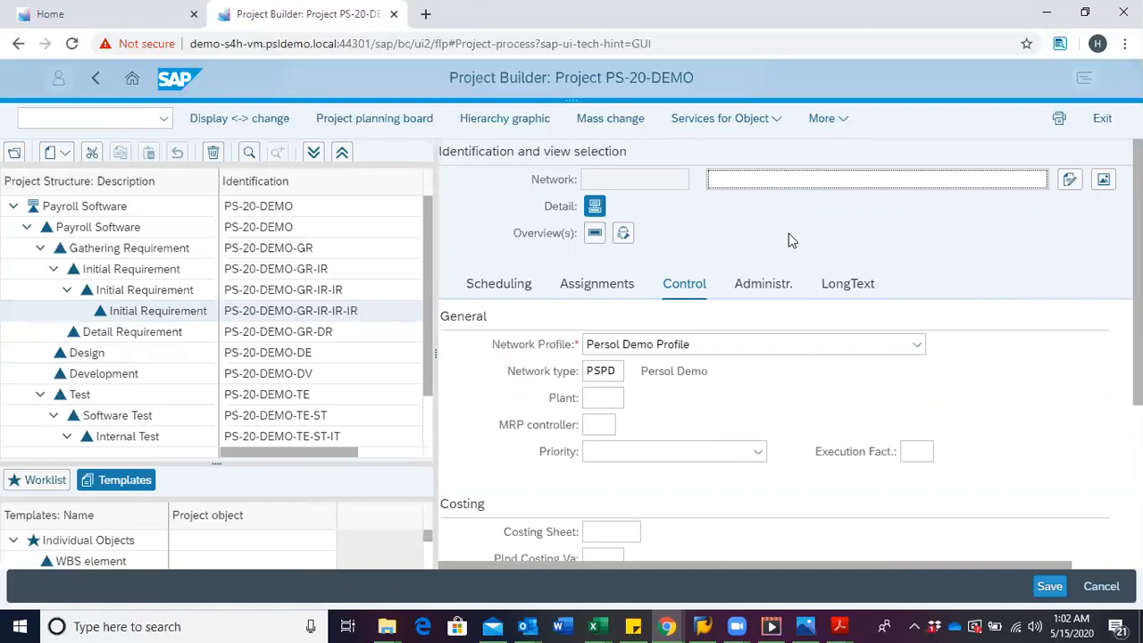
{"action": "left_click", "coordinate": [874, 178]}
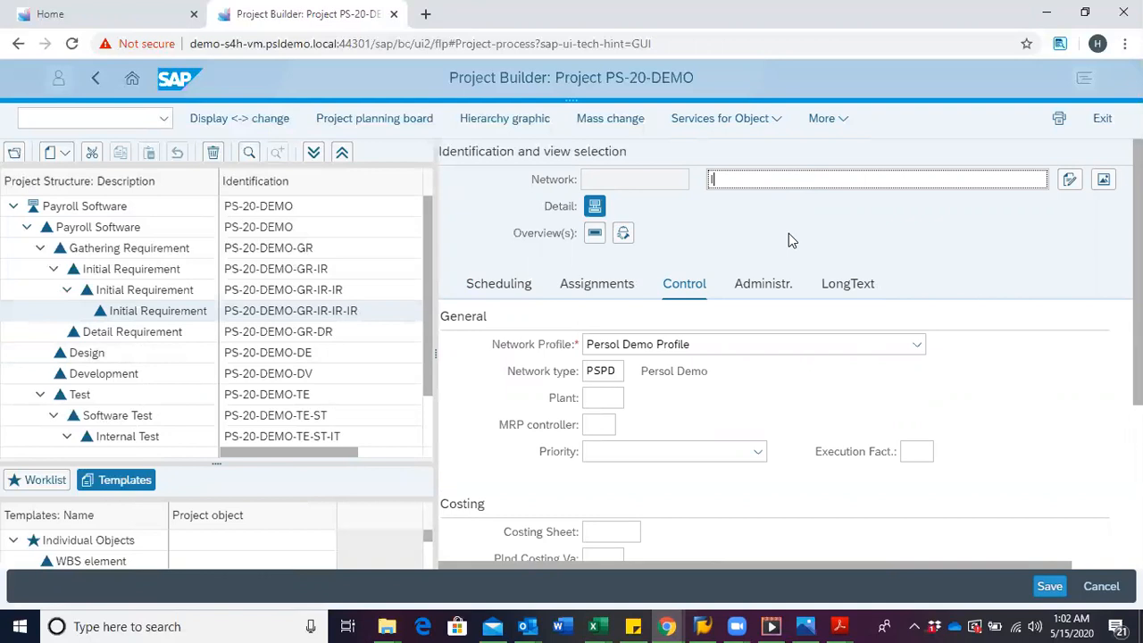
{"action": "type", "text": "Initial Require"}
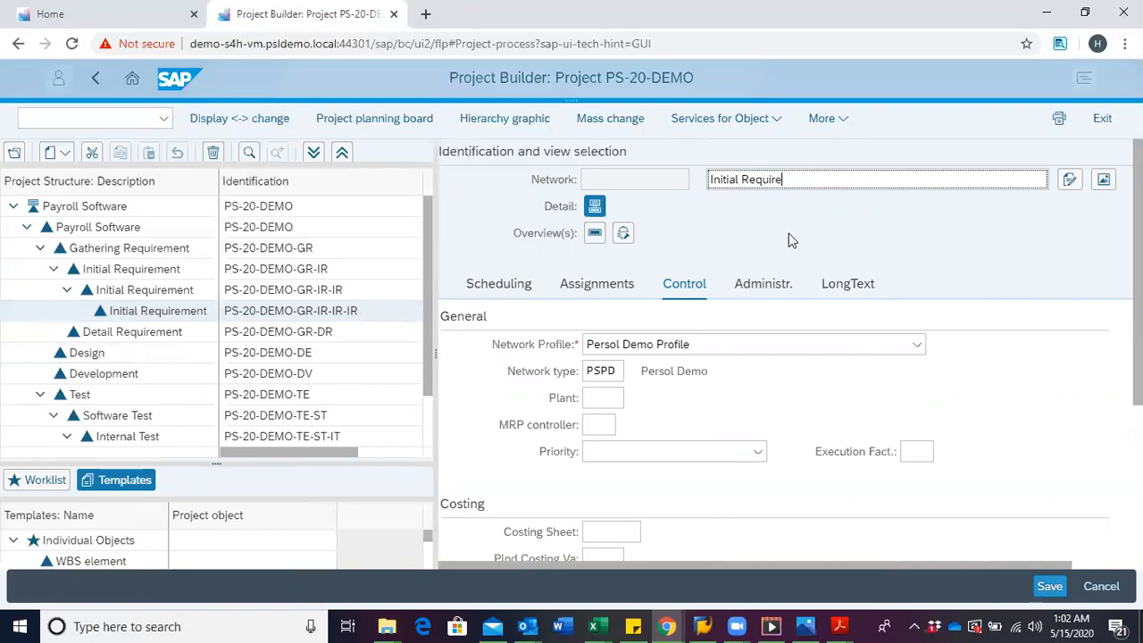
{"action": "type", "text": "ment"}
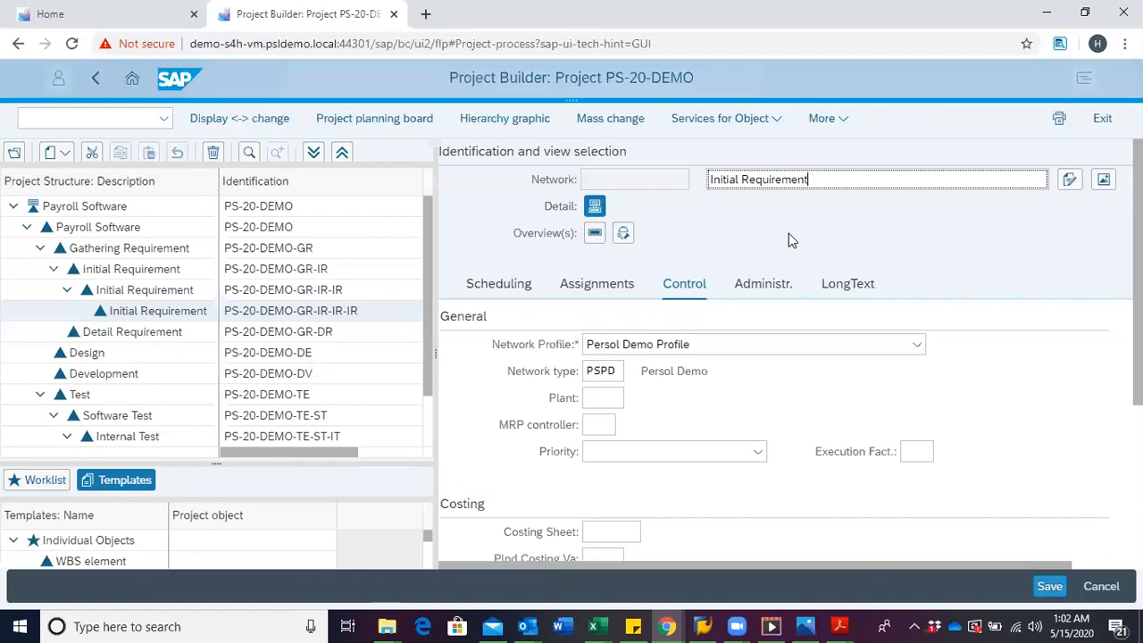
Submit the network header for checking, prompting 'Enter a plant'.
{"action": "left_click", "coordinate": [1049, 585]}
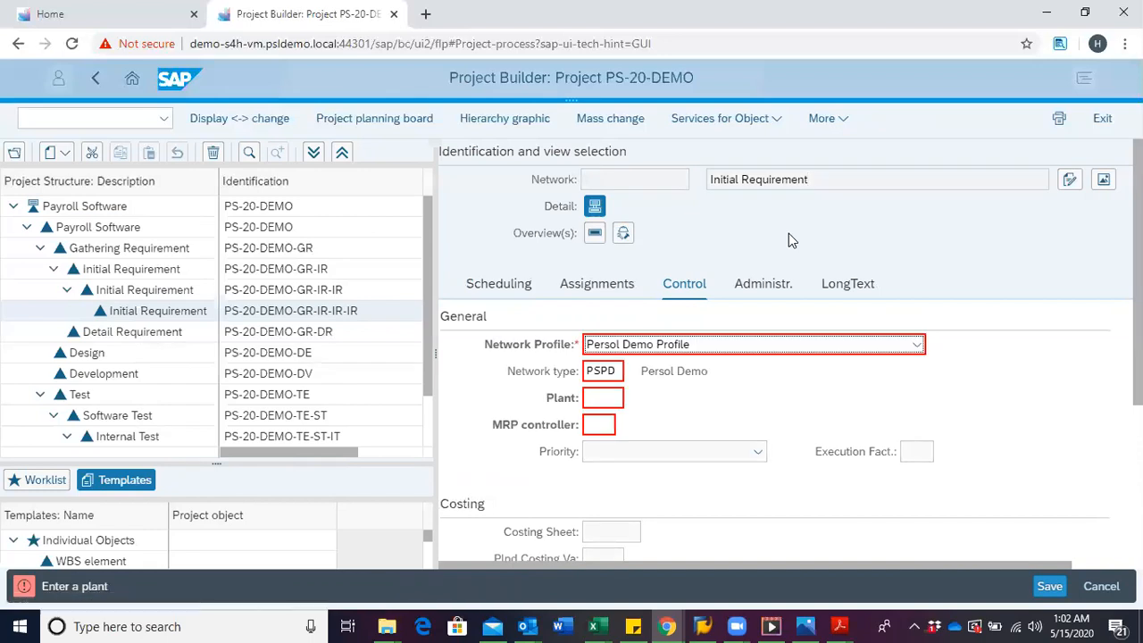
{"action": "mouse_move", "coordinate": [748, 258]}
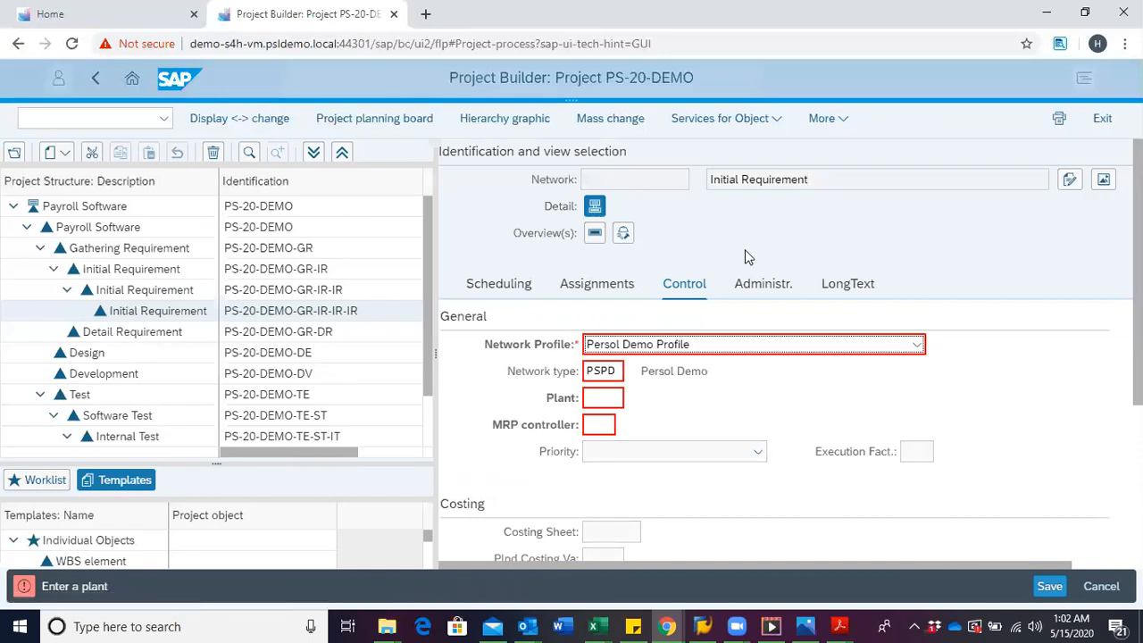
{"action": "mouse_move", "coordinate": [722, 262]}
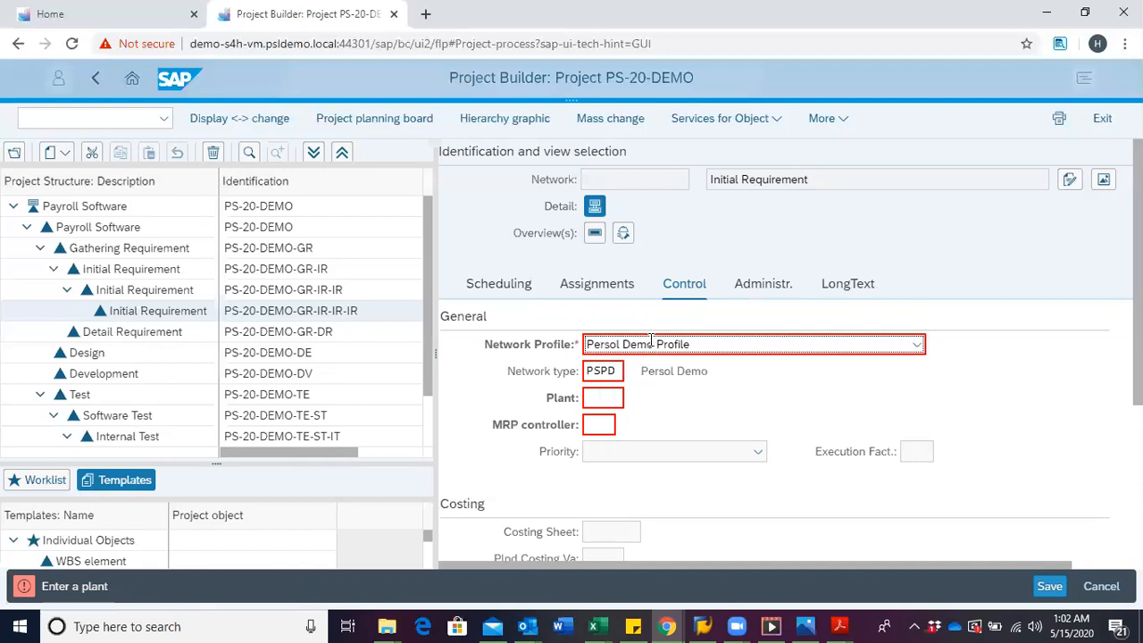
{"action": "mouse_move", "coordinate": [601, 371]}
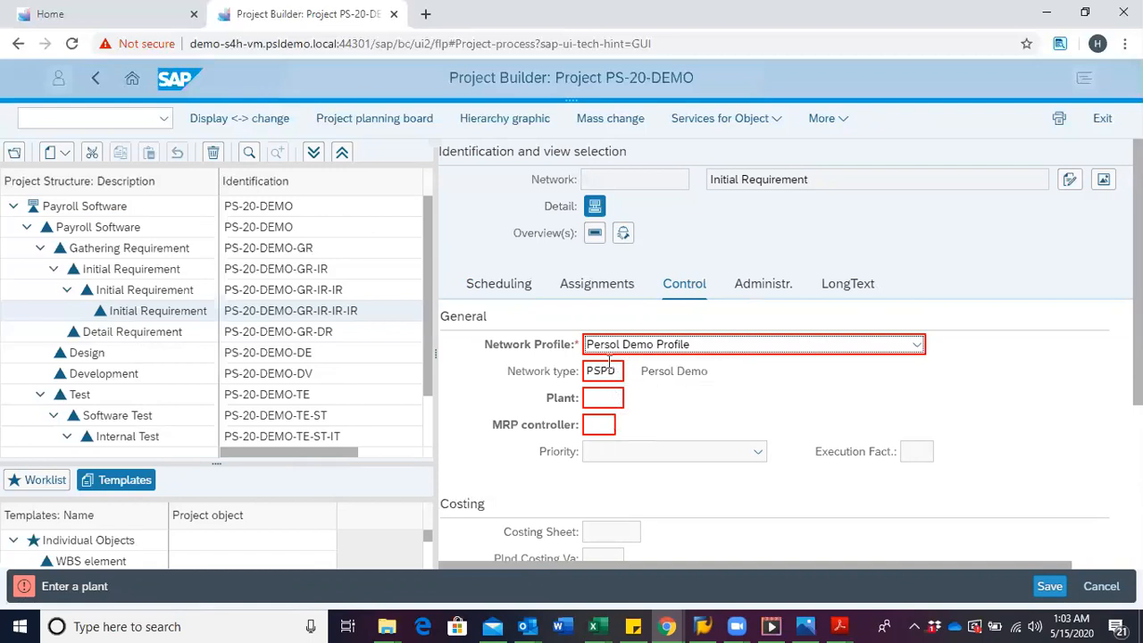
{"action": "mouse_move", "coordinate": [602, 401]}
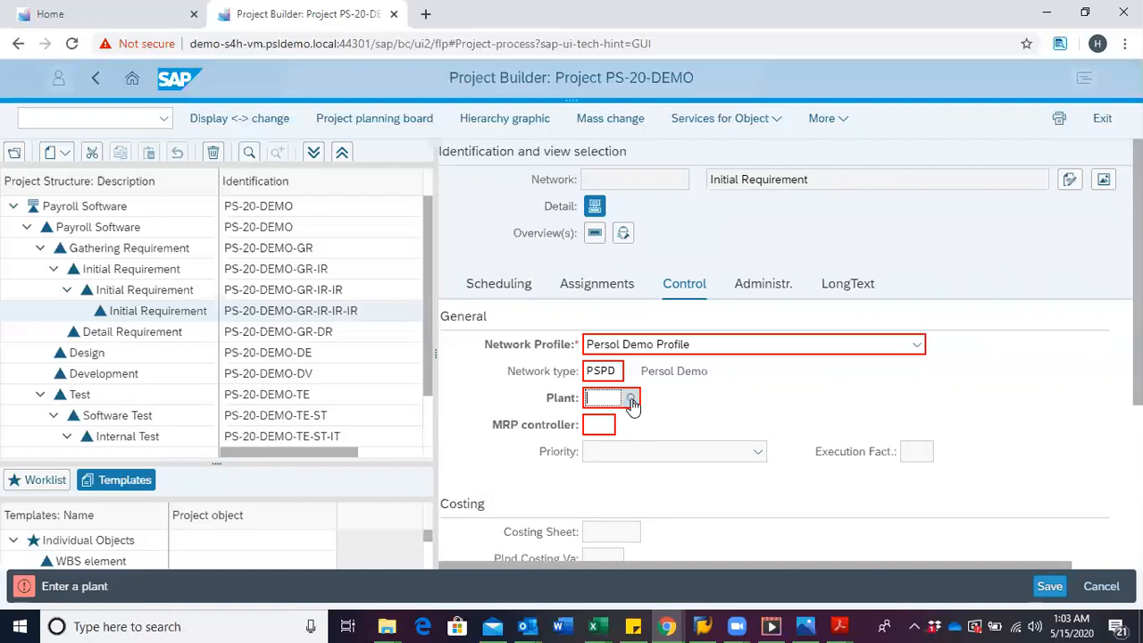
Pick plant 1010 from the value help and move to the MRP controller field.
{"action": "left_click", "coordinate": [631, 398]}
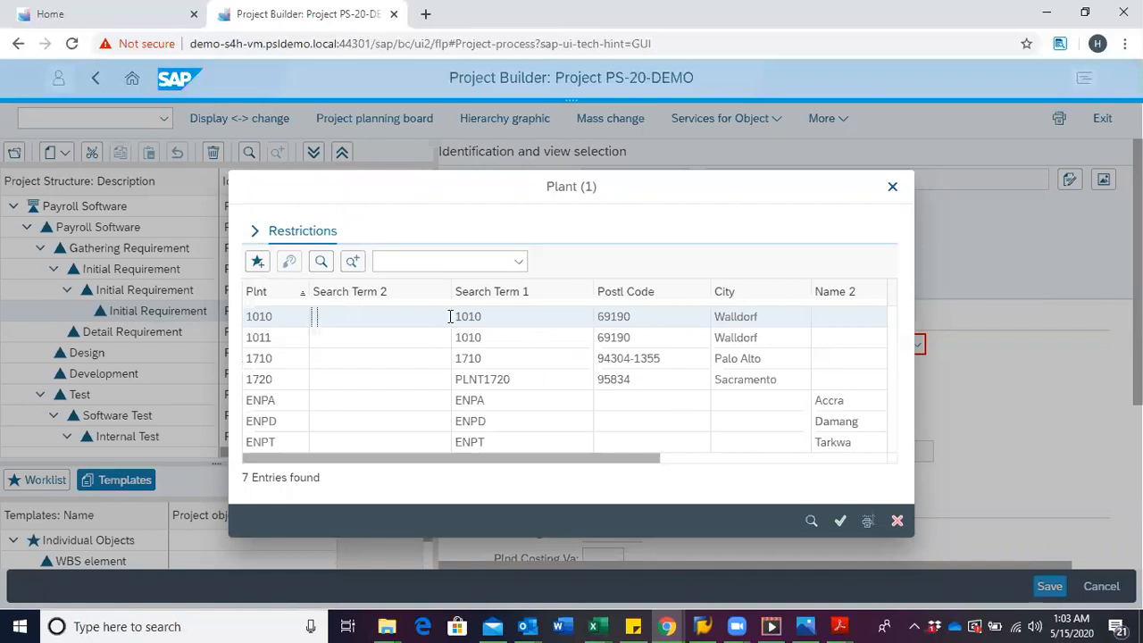
{"action": "double_click", "coordinate": [259, 316]}
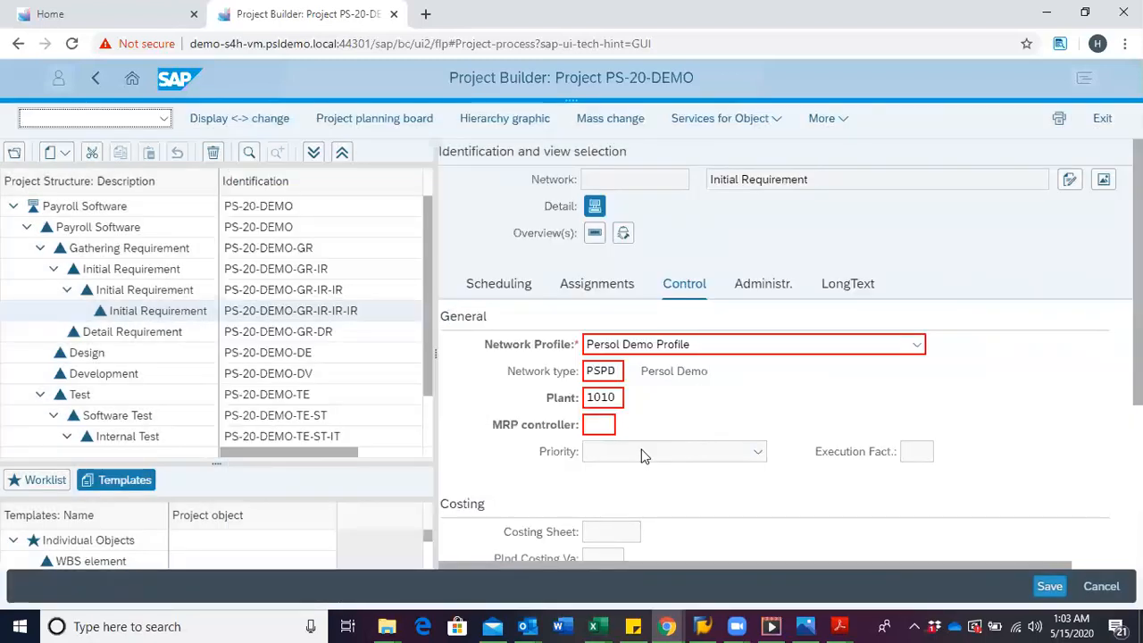
{"action": "left_click", "coordinate": [599, 424]}
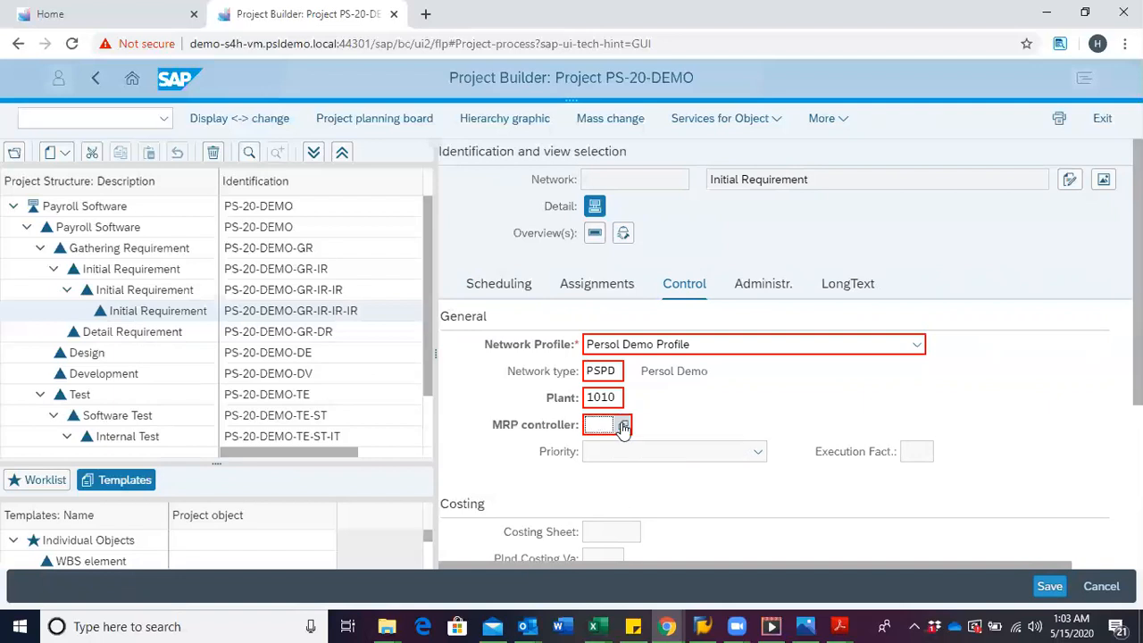
Assign MRP controller PS (PS MRP Persol) from the value help.
{"action": "left_click", "coordinate": [623, 424]}
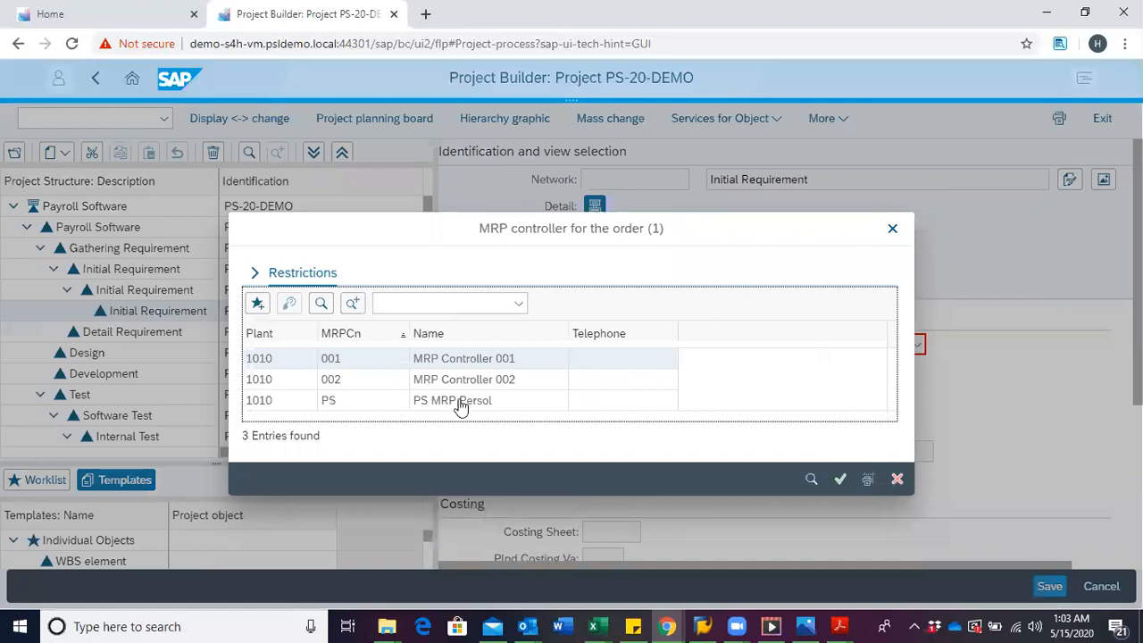
{"action": "left_click", "coordinate": [452, 400]}
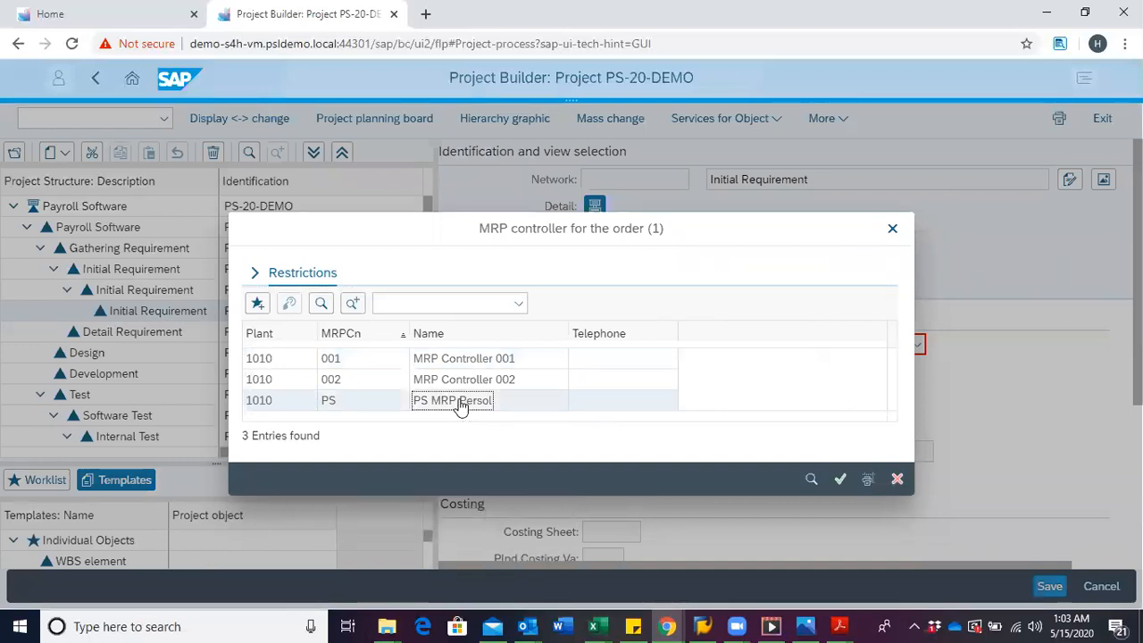
{"action": "double_click", "coordinate": [451, 400]}
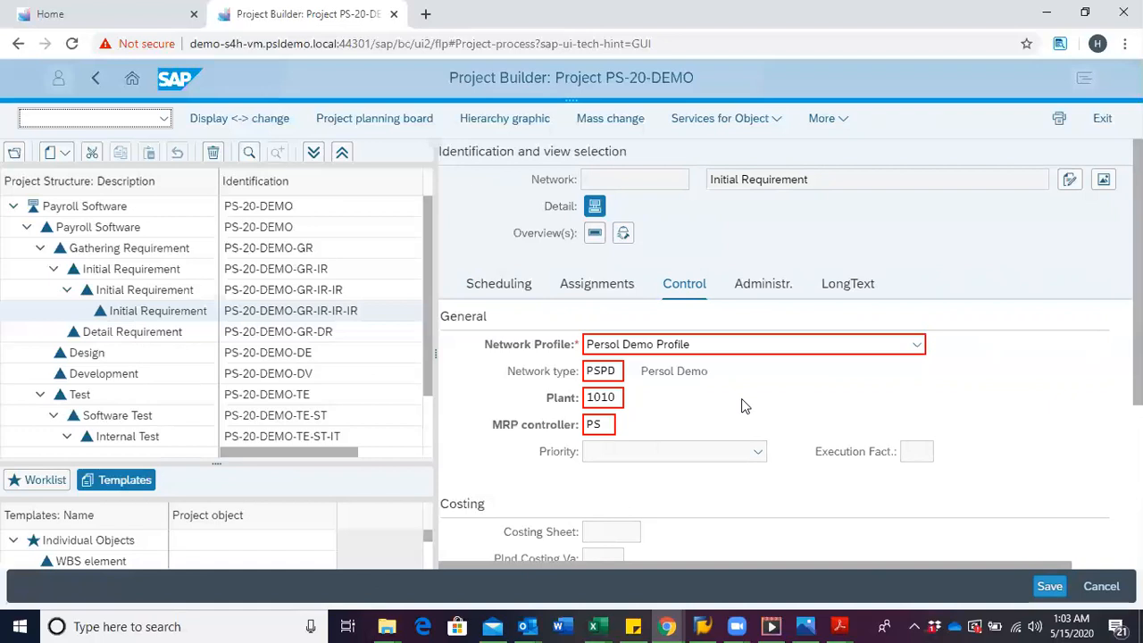
{"action": "scroll", "scroll_direction": "down", "scroll_amount": 3}
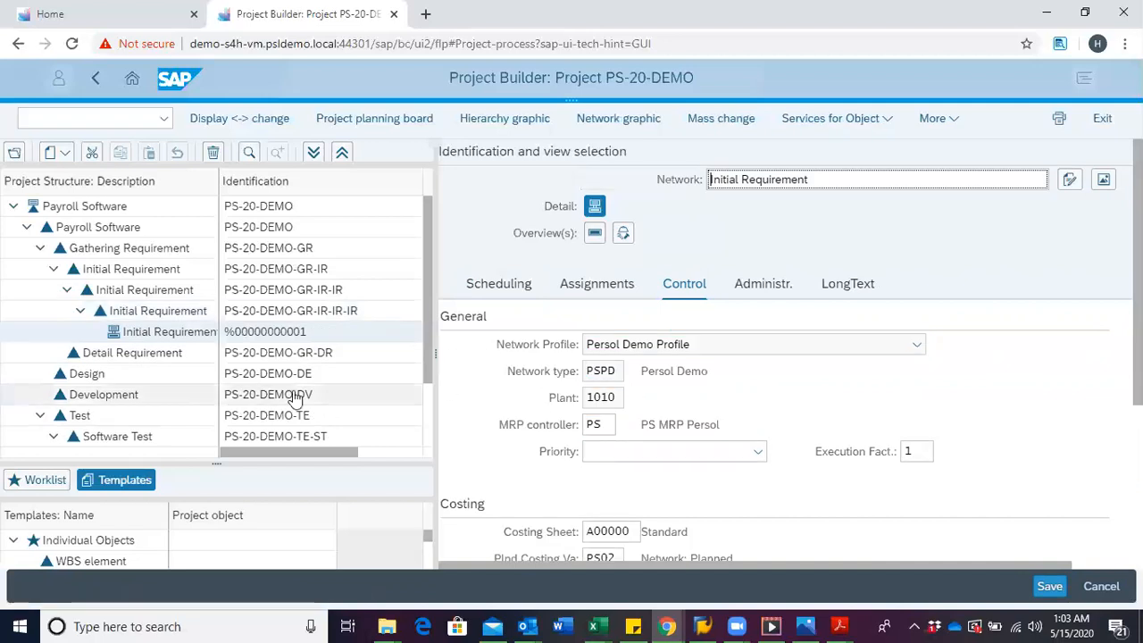
{"action": "mouse_move", "coordinate": [166, 342]}
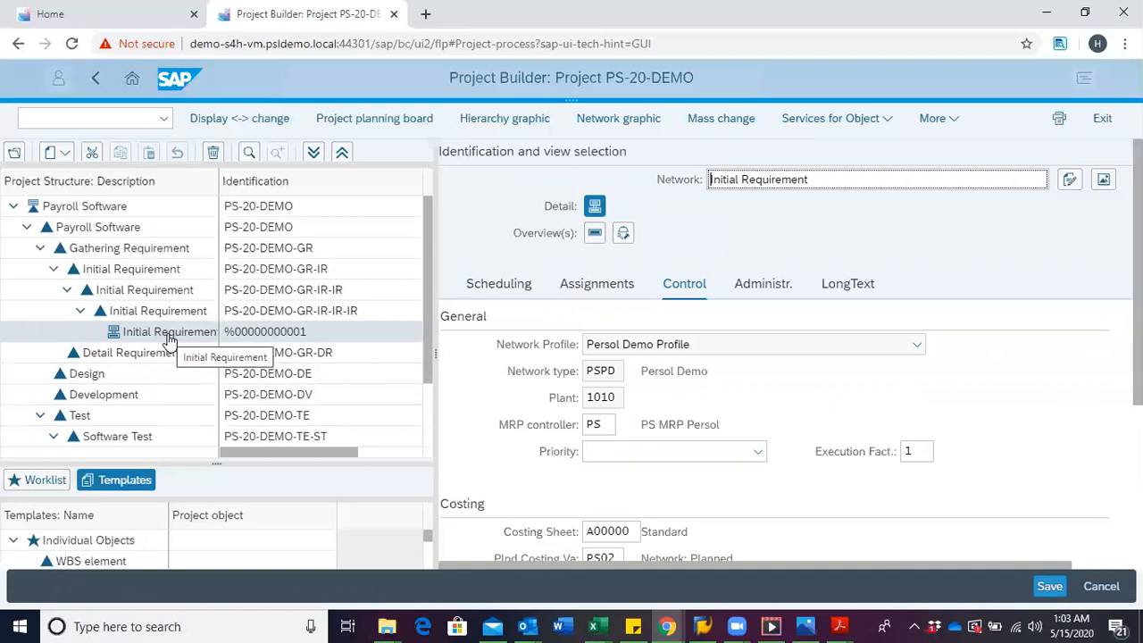
{"action": "mouse_move", "coordinate": [167, 344]}
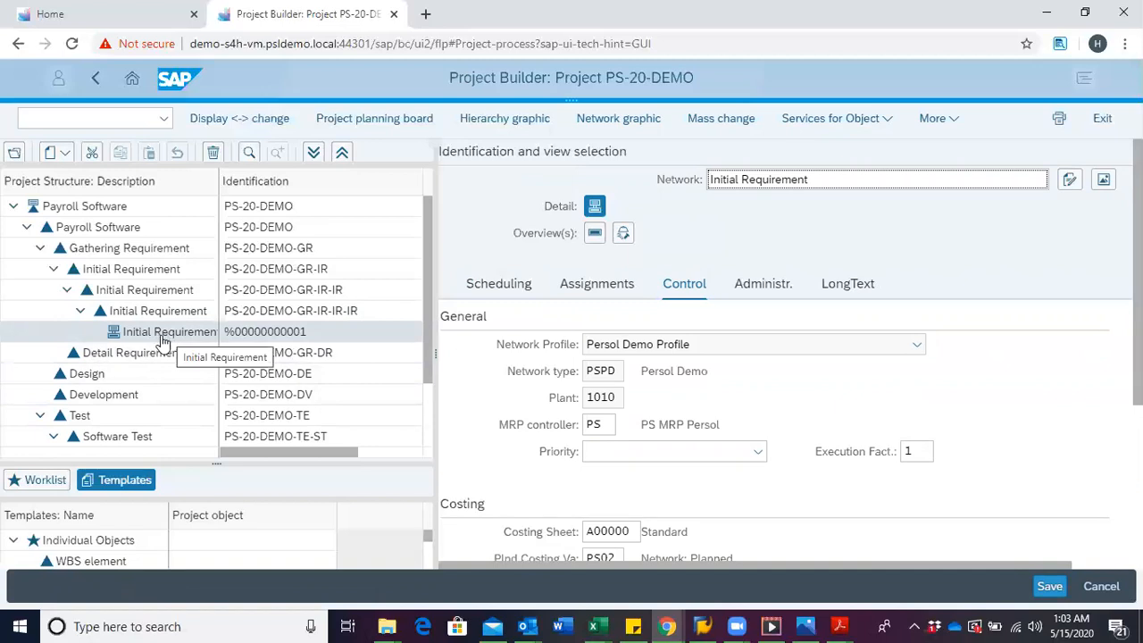
{"action": "mouse_move", "coordinate": [207, 333]}
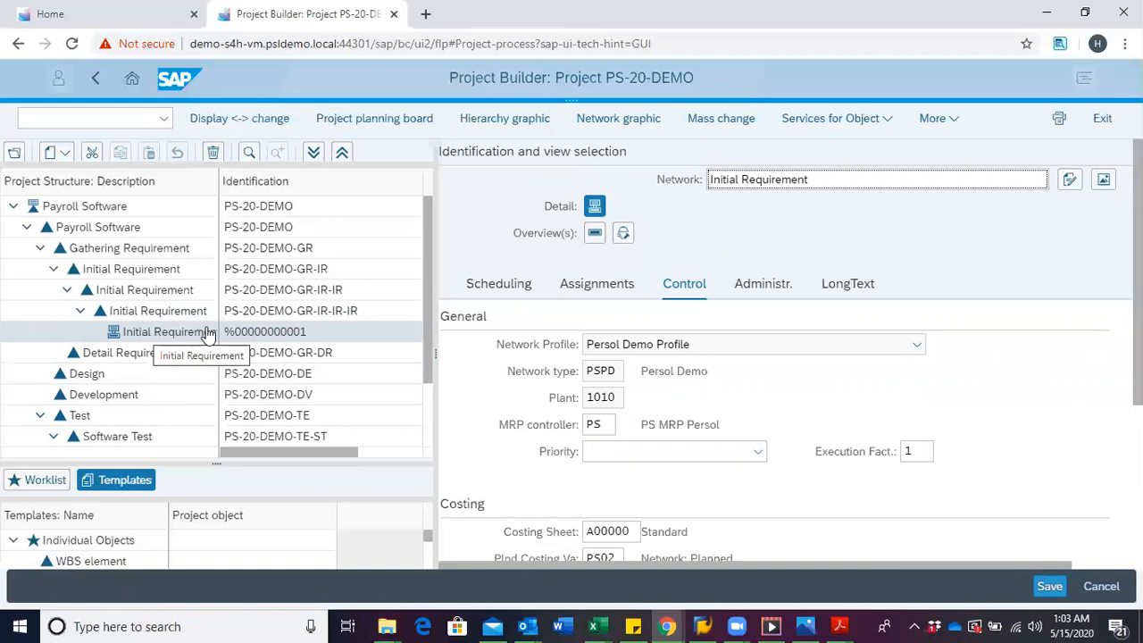
{"action": "mouse_move", "coordinate": [234, 342]}
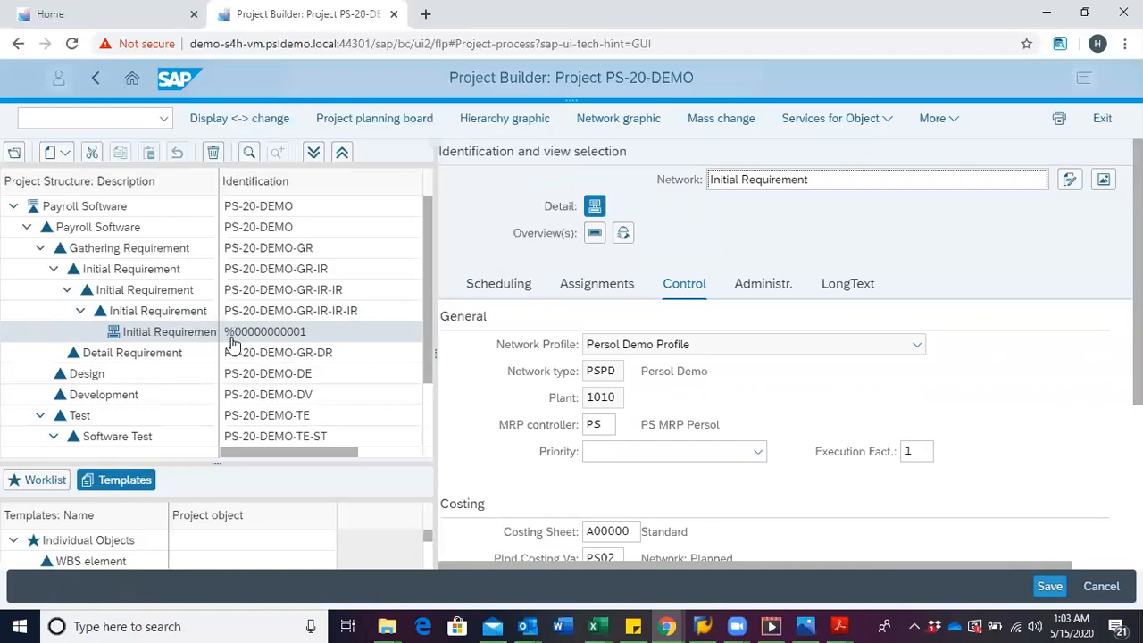
{"action": "mouse_move", "coordinate": [248, 342]}
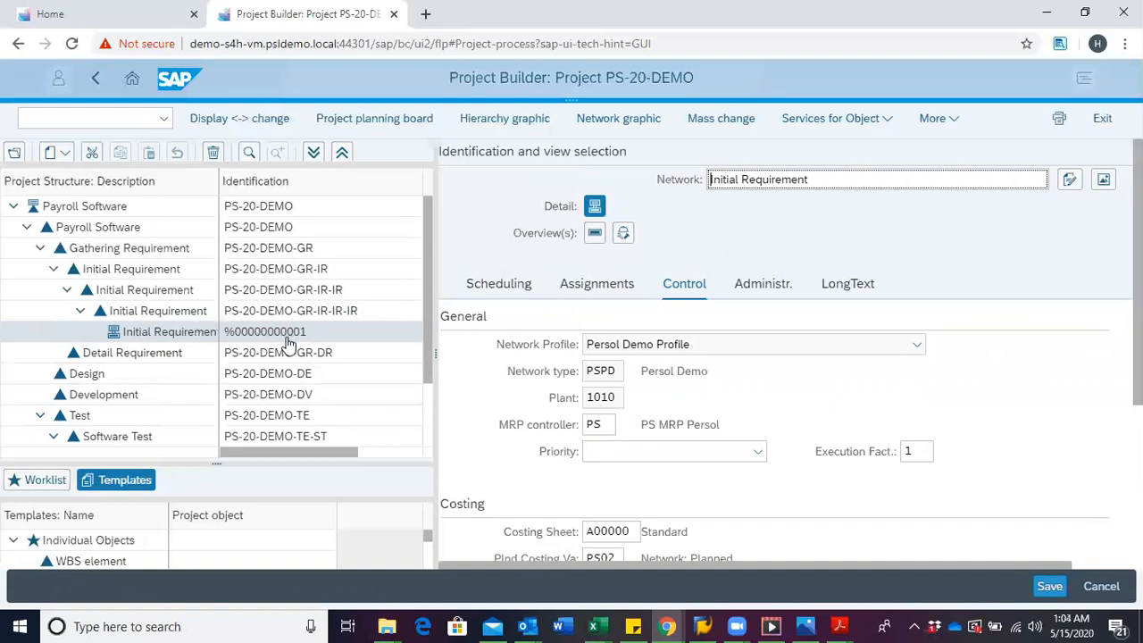
{"action": "mouse_move", "coordinate": [237, 347]}
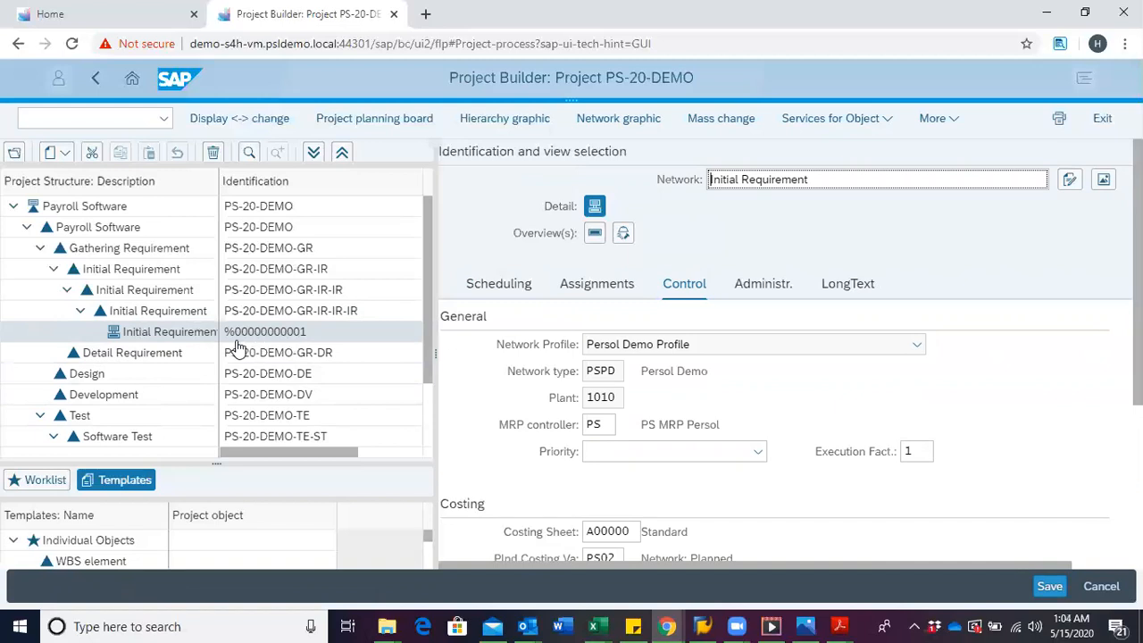
{"action": "mouse_move", "coordinate": [249, 347]}
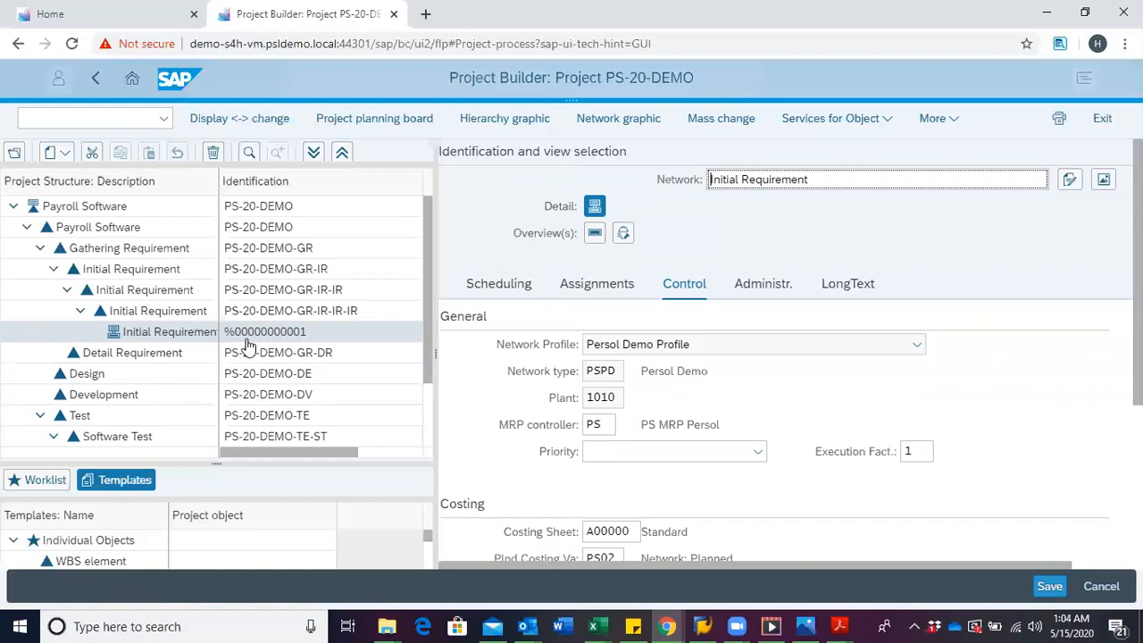
{"action": "mouse_move", "coordinate": [310, 339]}
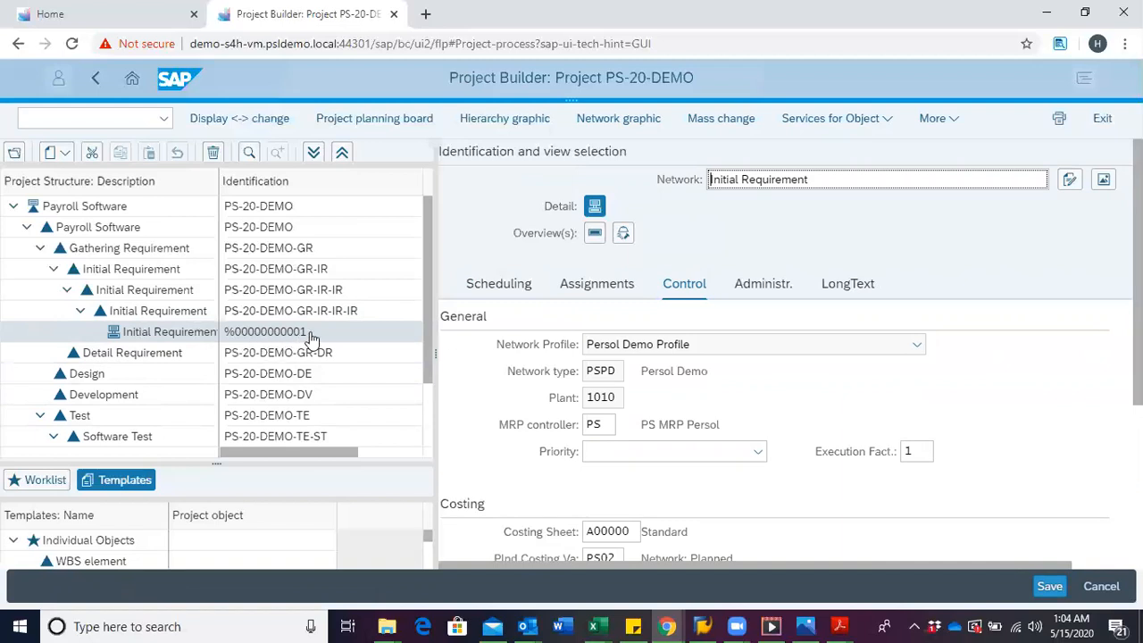
{"action": "mouse_move", "coordinate": [303, 339]}
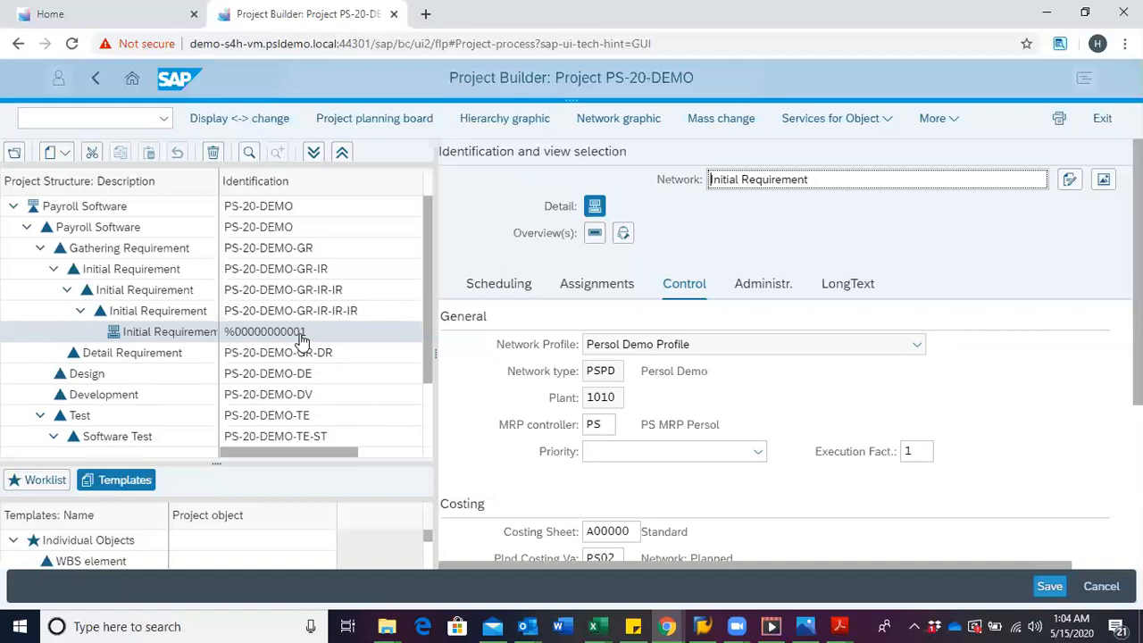
{"action": "mouse_move", "coordinate": [302, 342]}
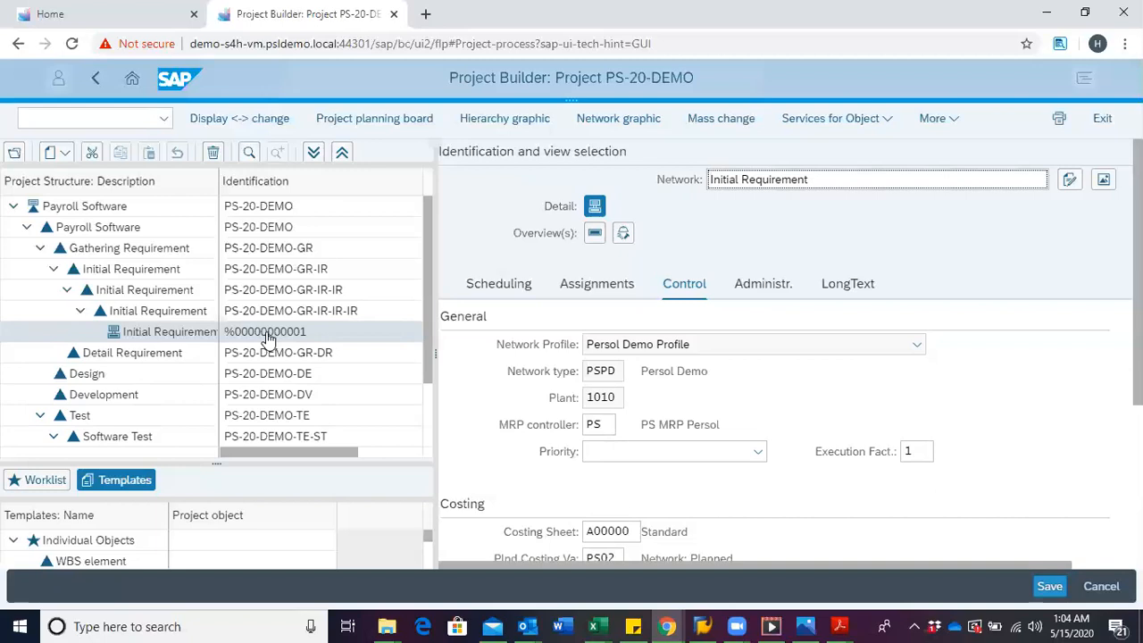
Select the User Test WBS element and bring up its context menu to add a network.
{"action": "scroll", "scroll_direction": "down", "scroll_amount": 3}
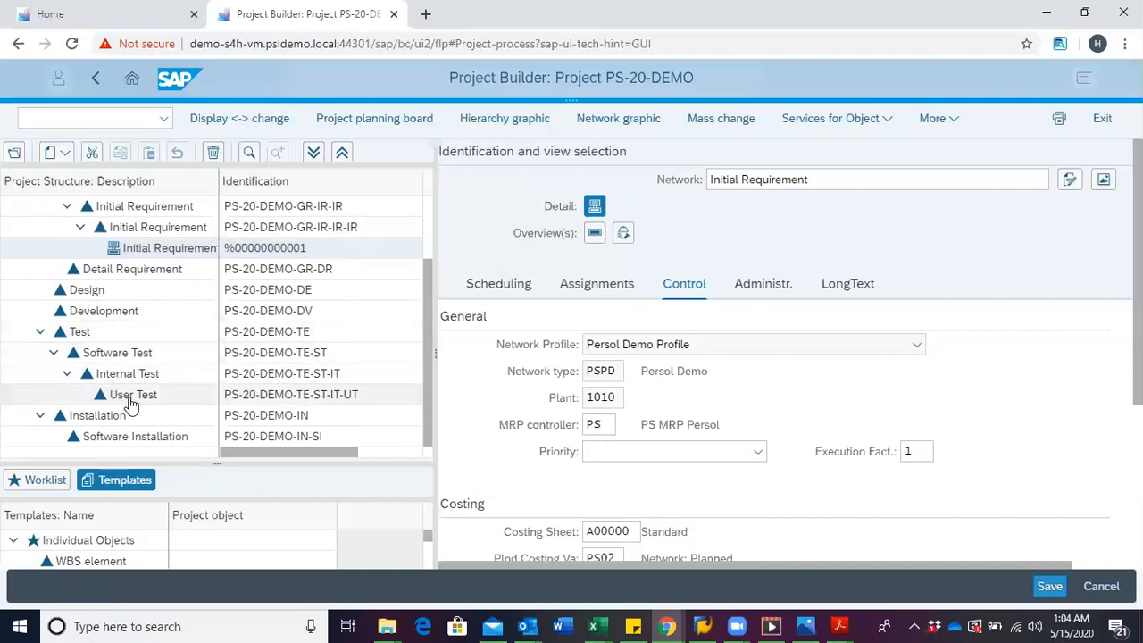
{"action": "mouse_move", "coordinate": [132, 402]}
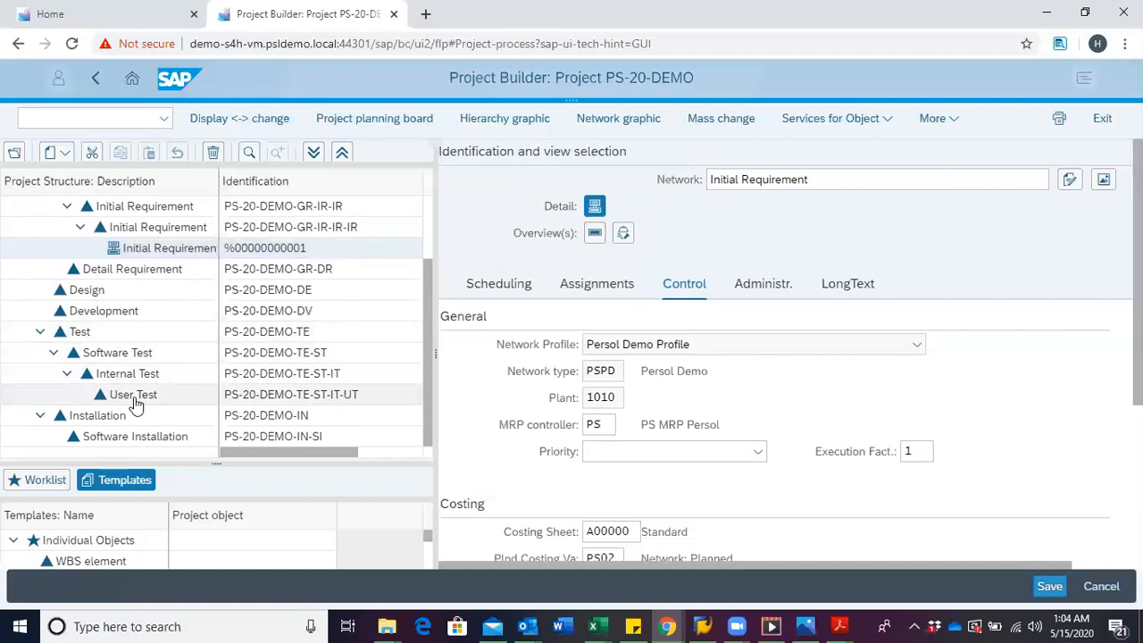
{"action": "mouse_move", "coordinate": [132, 397]}
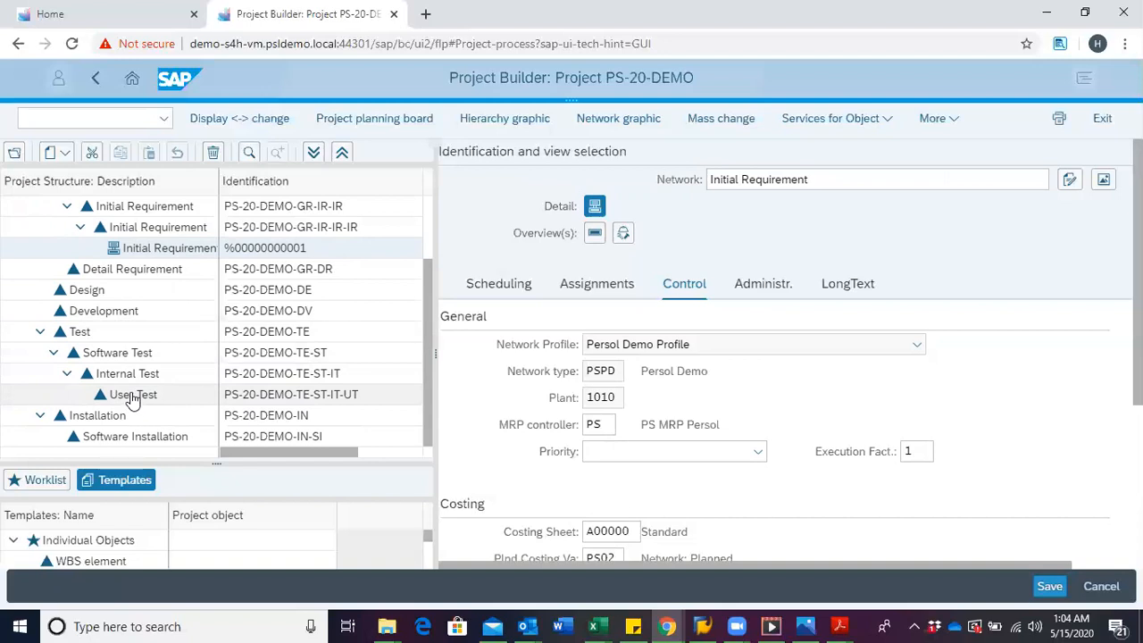
{"action": "mouse_move", "coordinate": [127, 403]}
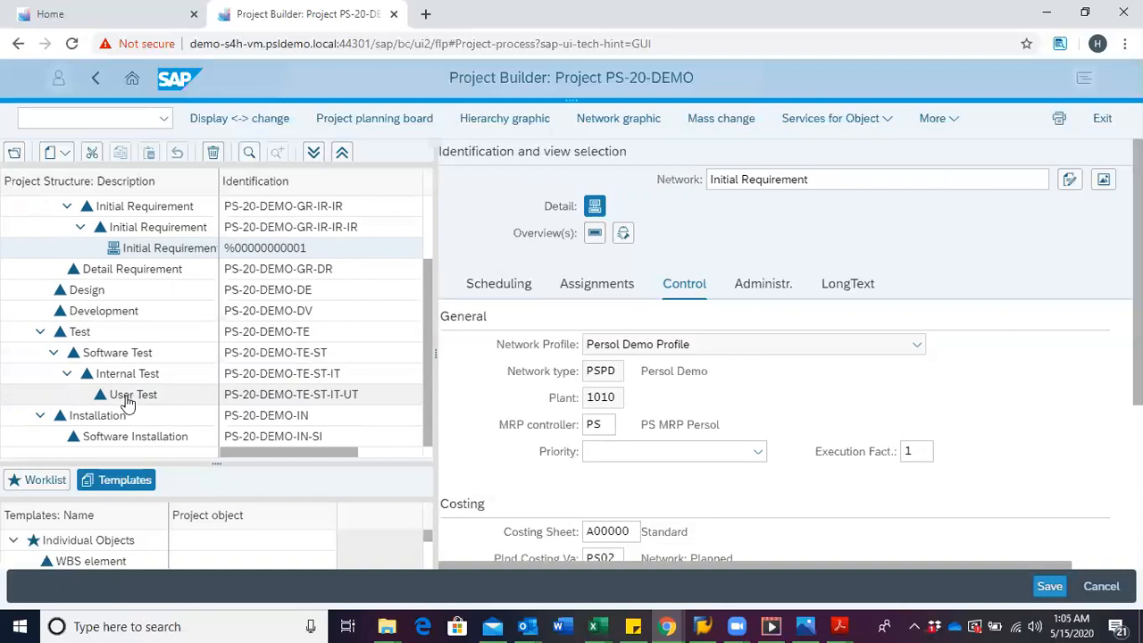
{"action": "left_click", "coordinate": [133, 393]}
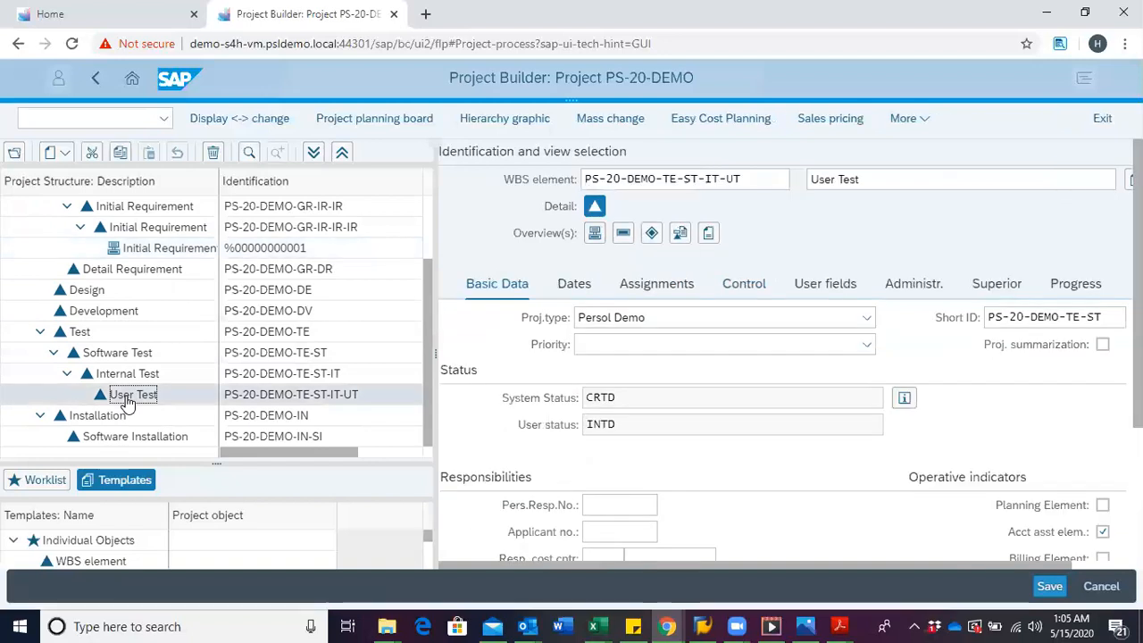
{"action": "right_click", "coordinate": [132, 393]}
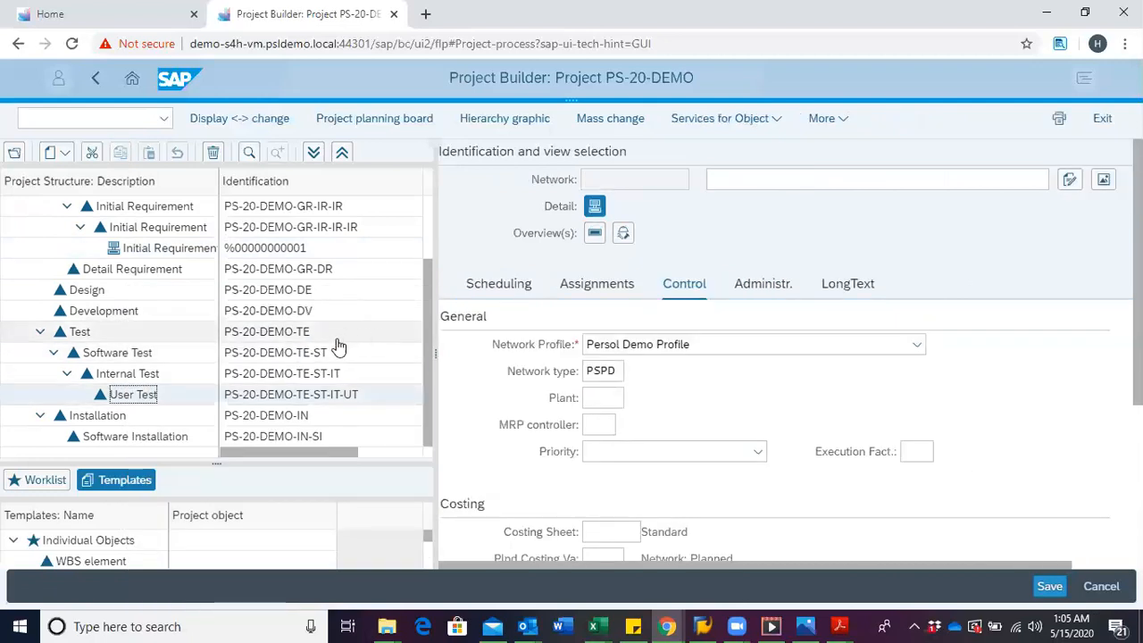
Enter 'User Test' as the new network's description.
{"action": "left_click", "coordinate": [876, 179]}
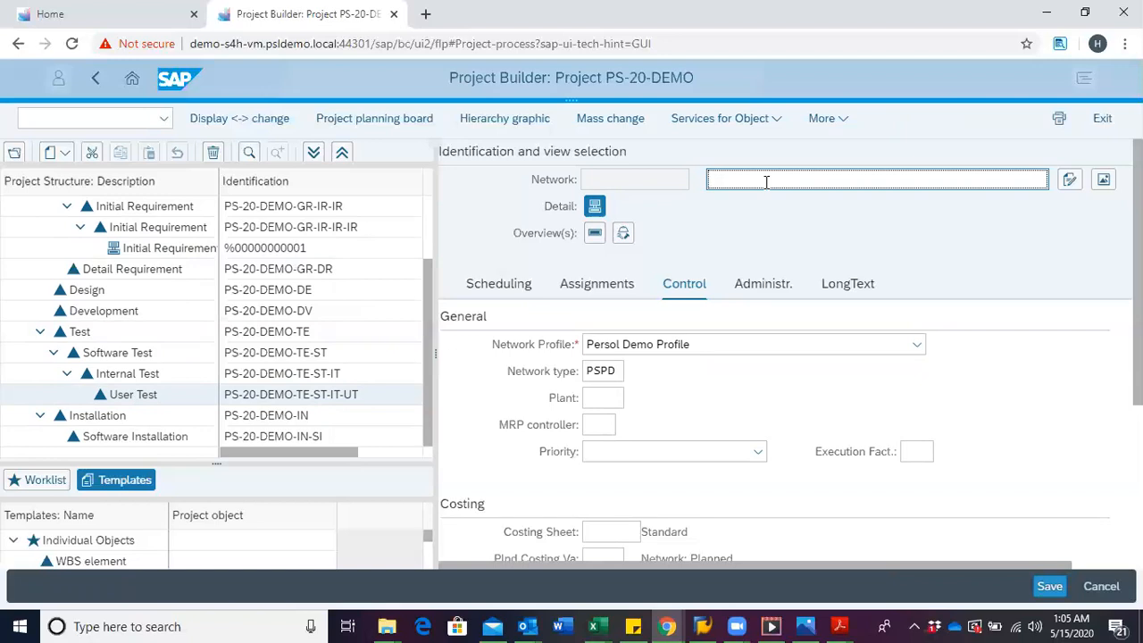
{"action": "type", "text": "User"}
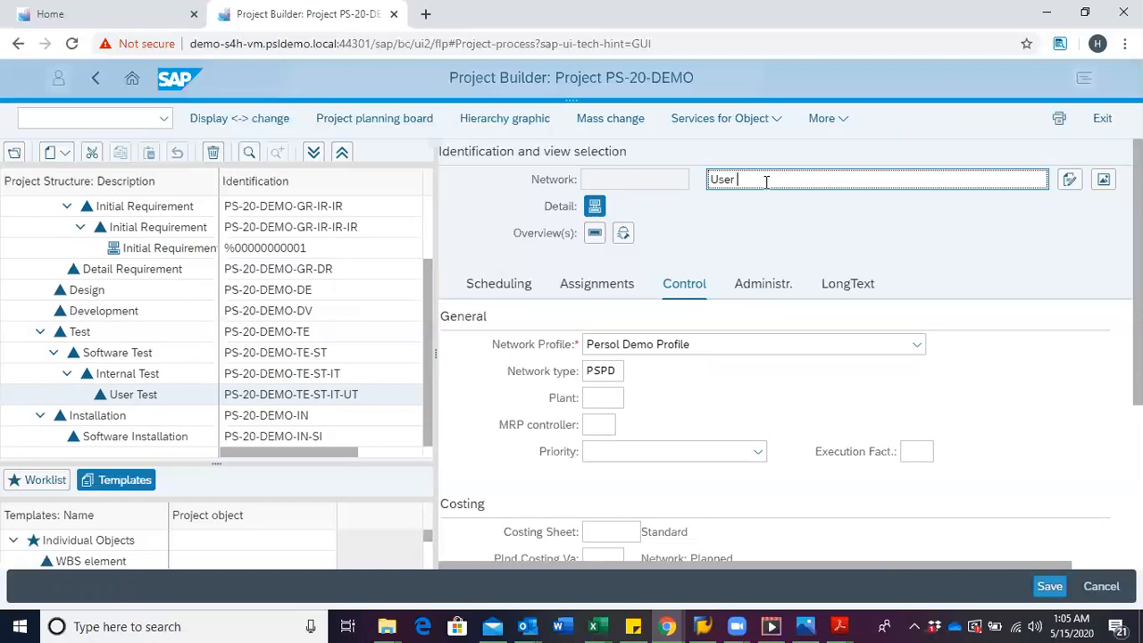
{"action": "type", "text": "Test"}
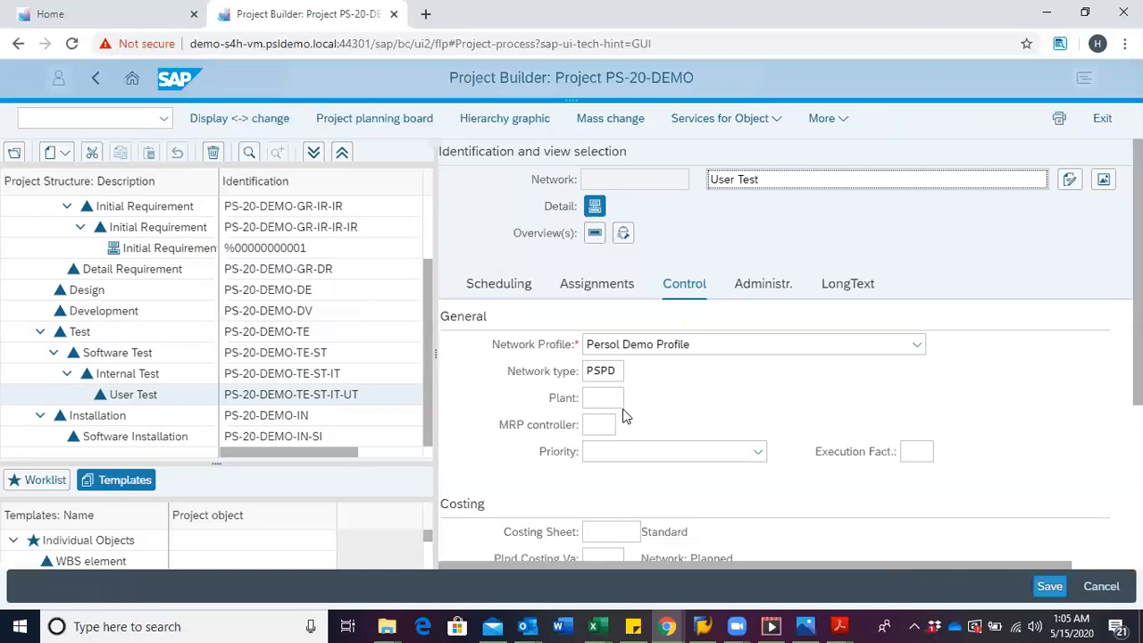
Pick plant 1010 for the User Test network and move to its MRP controller field.
{"action": "left_click", "coordinate": [602, 397]}
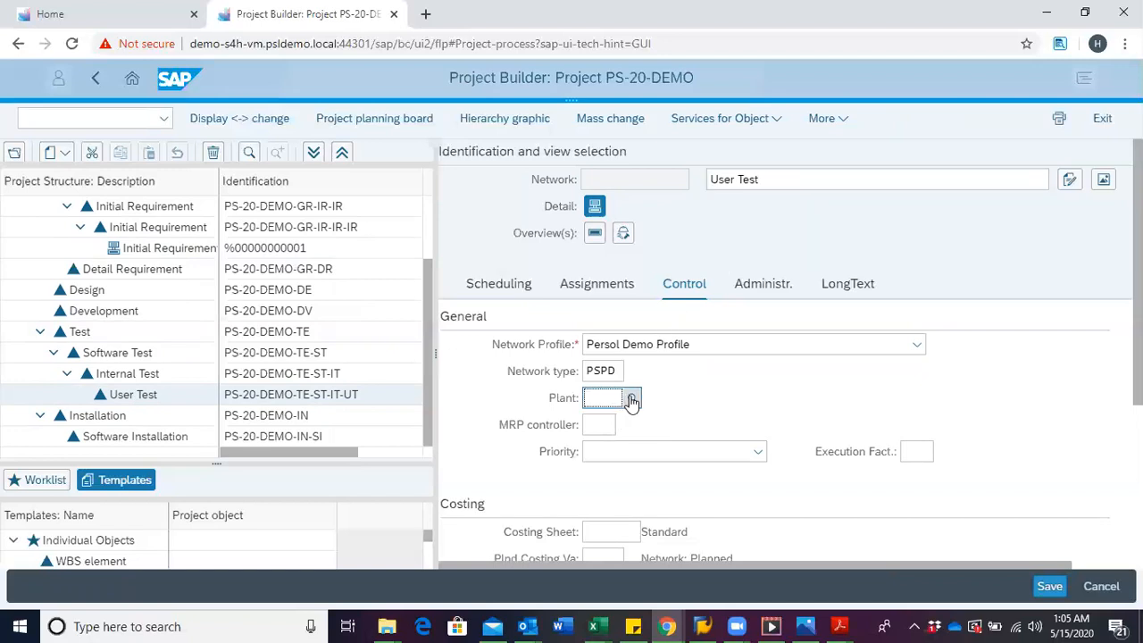
{"action": "left_click", "coordinate": [632, 398]}
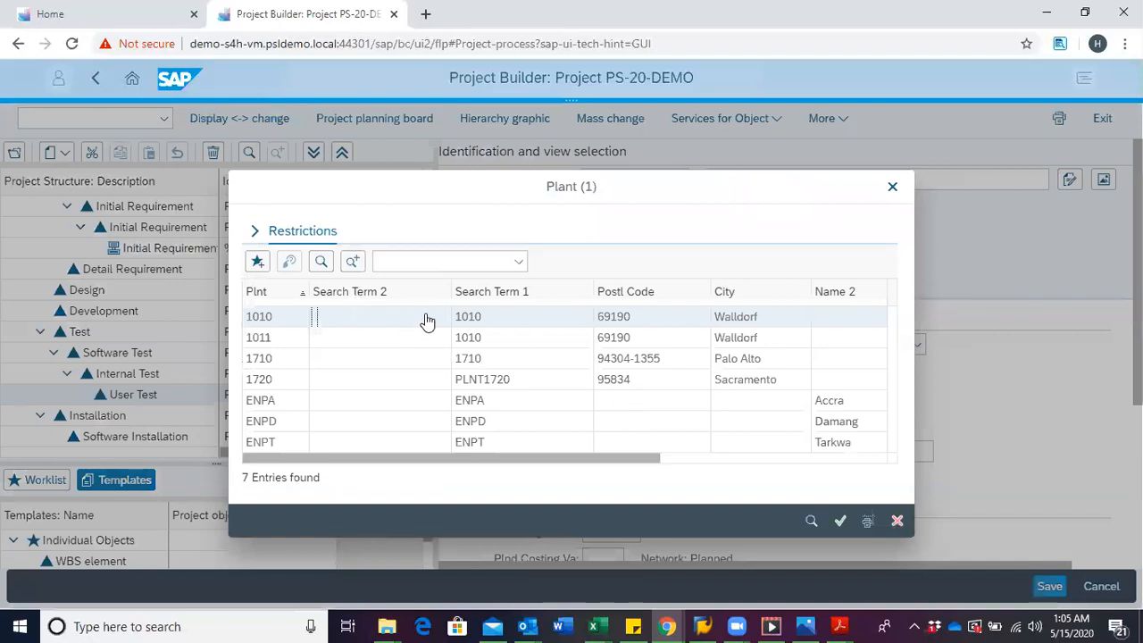
{"action": "double_click", "coordinate": [259, 316]}
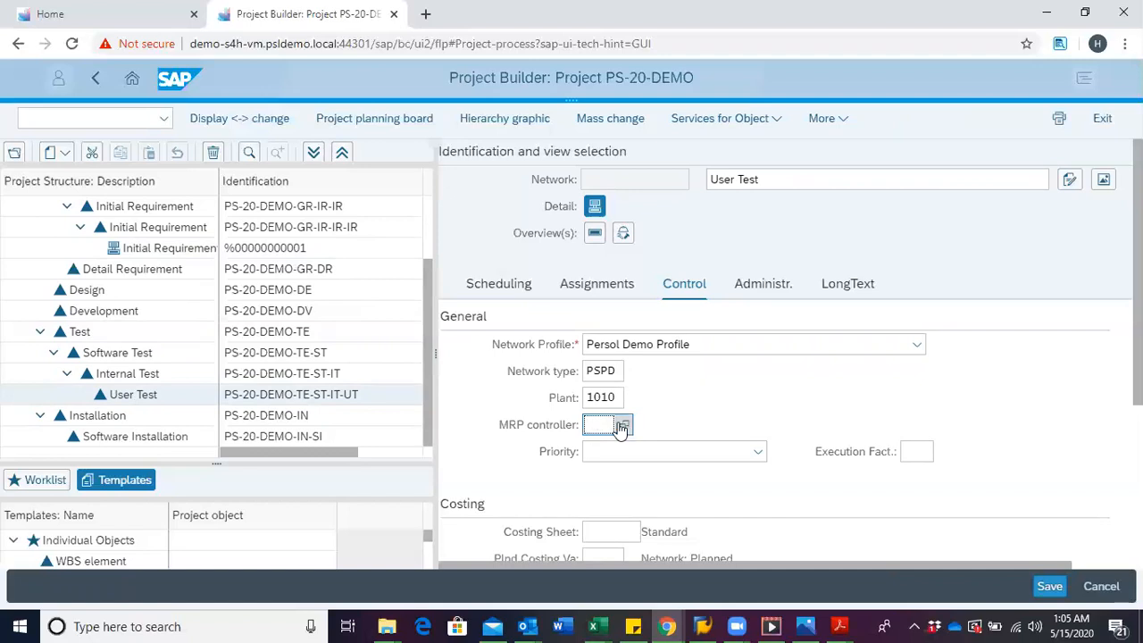
{"action": "left_click", "coordinate": [623, 424]}
{"action": "type", "text": "PS"}
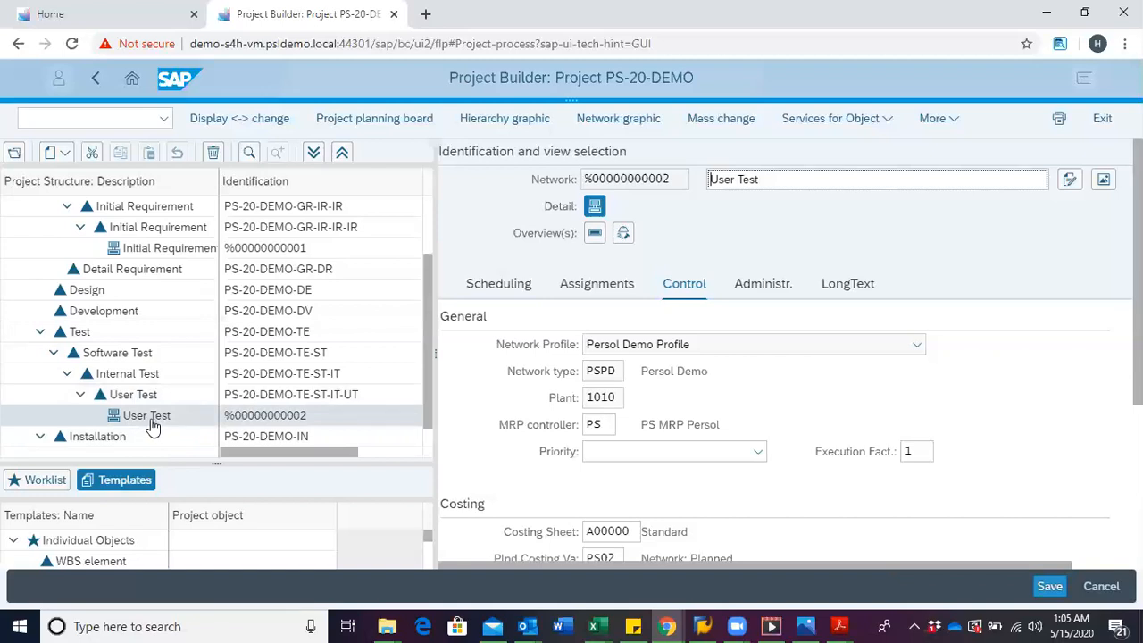
{"action": "mouse_move", "coordinate": [160, 427]}
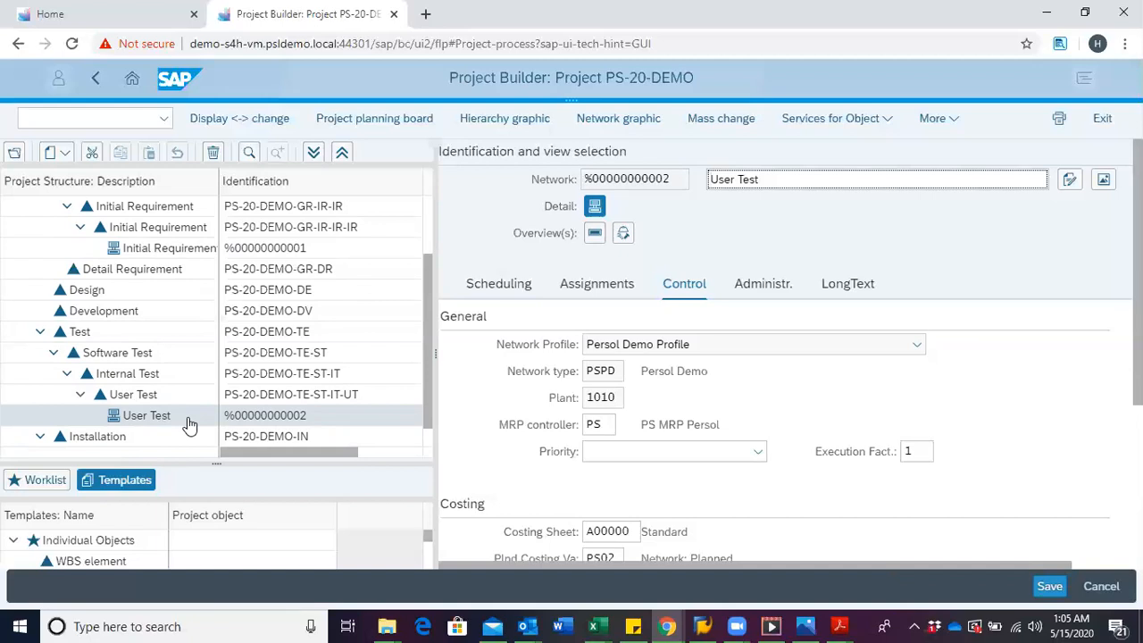
{"action": "mouse_move", "coordinate": [203, 422]}
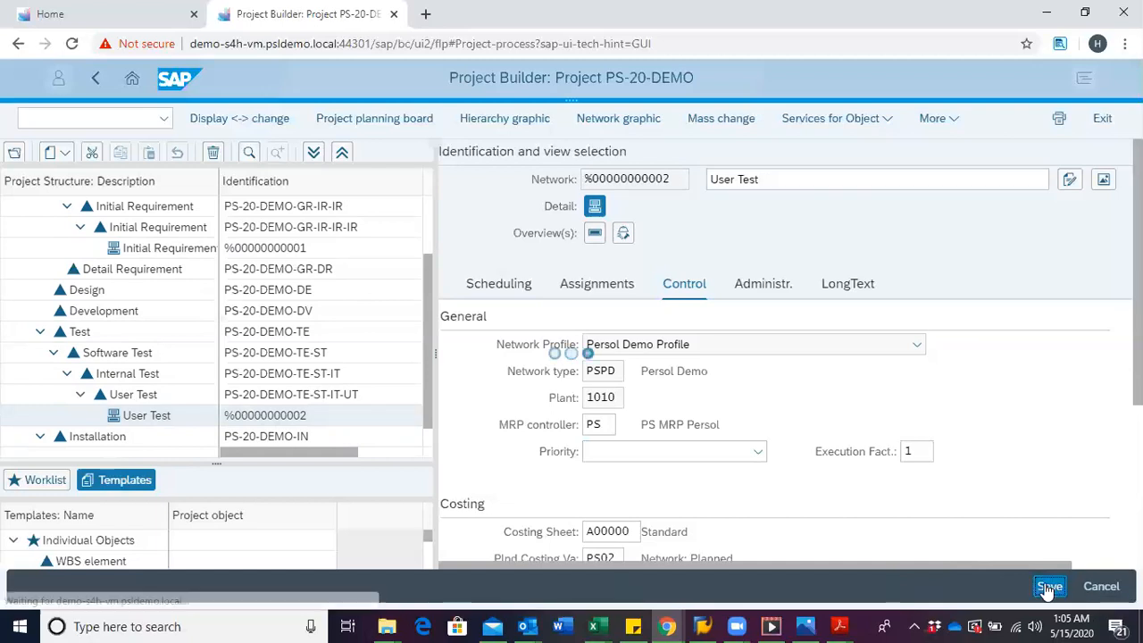
Save project PS-20-DEMO with both networks.
{"action": "left_click", "coordinate": [1049, 585]}
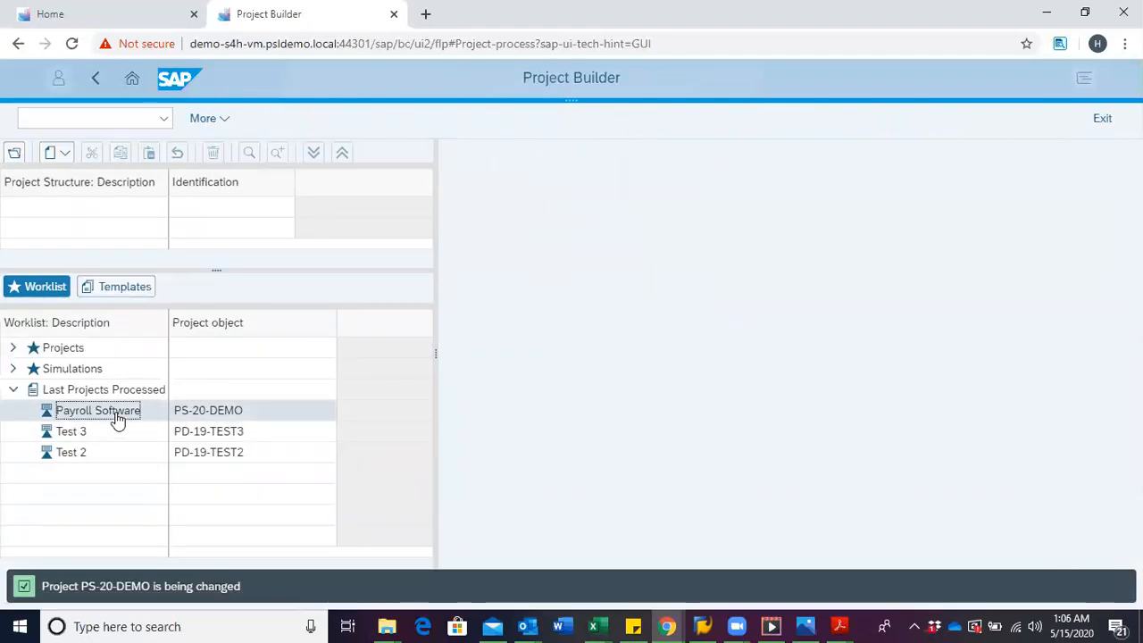
Reopen Payroll Software and confirm networks 4000280 and 4000281 in the structure.
{"action": "double_click", "coordinate": [98, 410]}
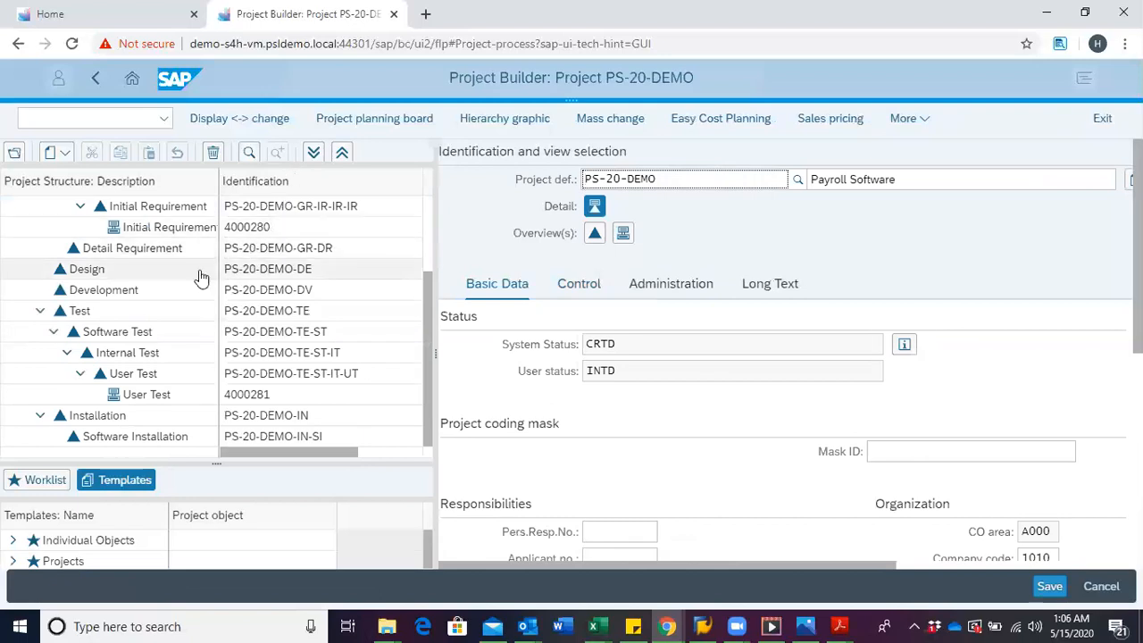
{"action": "mouse_move", "coordinate": [160, 232]}
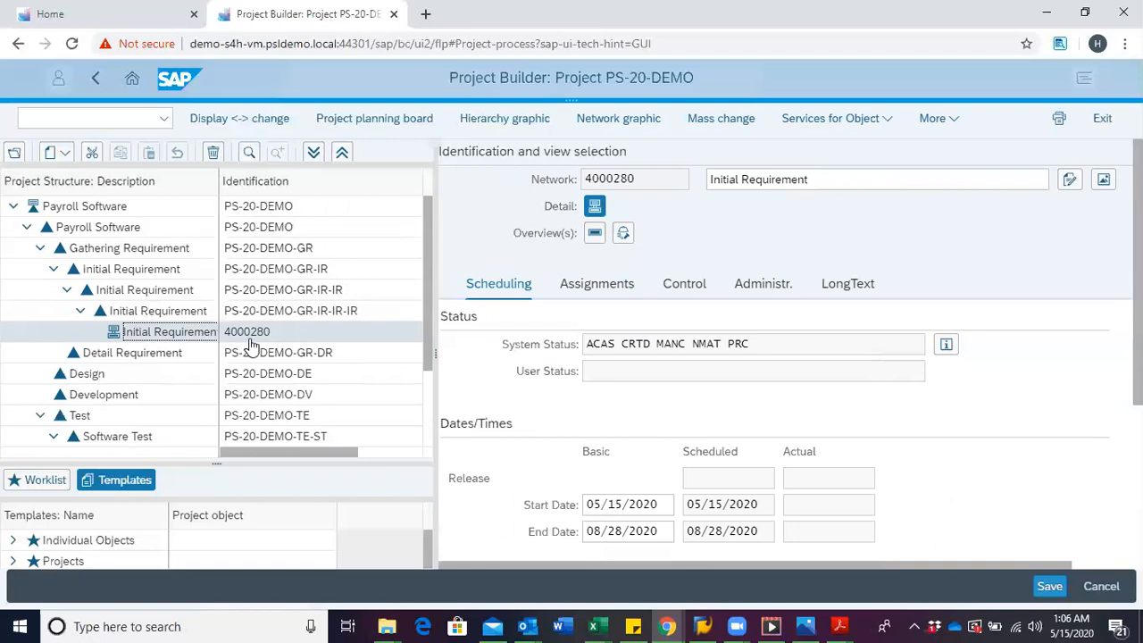
{"action": "scroll", "scroll_direction": "down", "scroll_amount": 3}
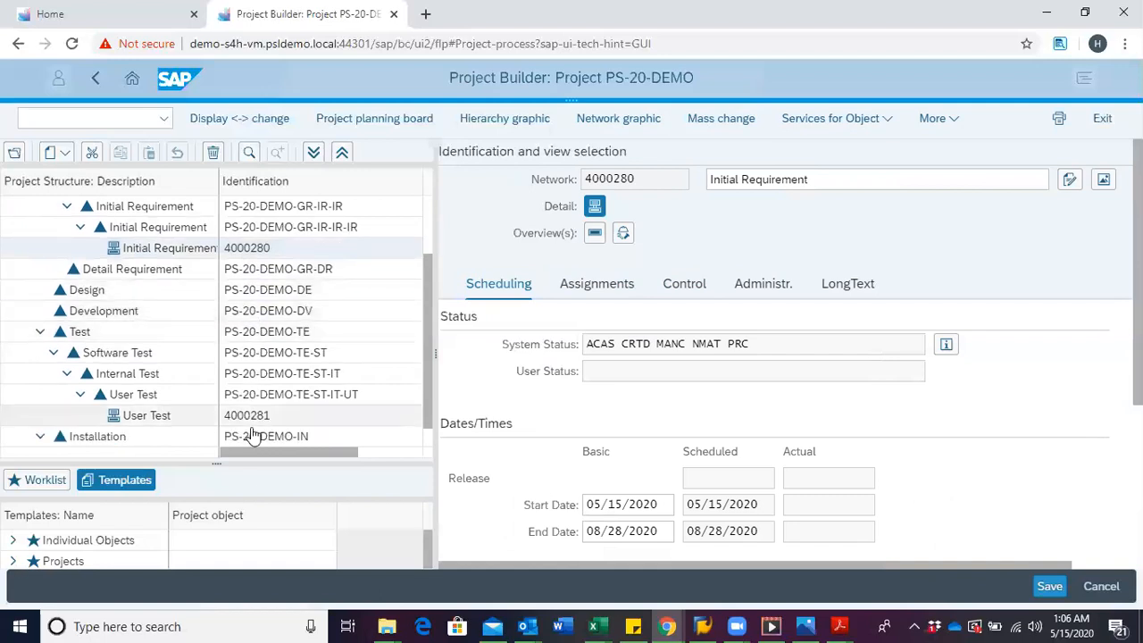
{"action": "mouse_move", "coordinate": [248, 433]}
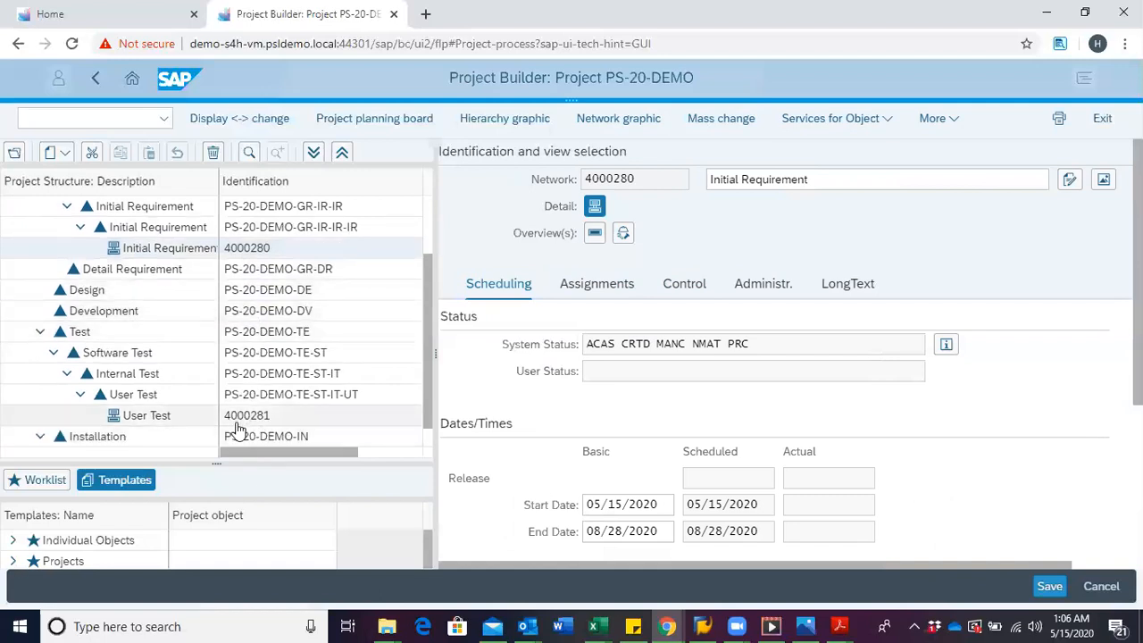